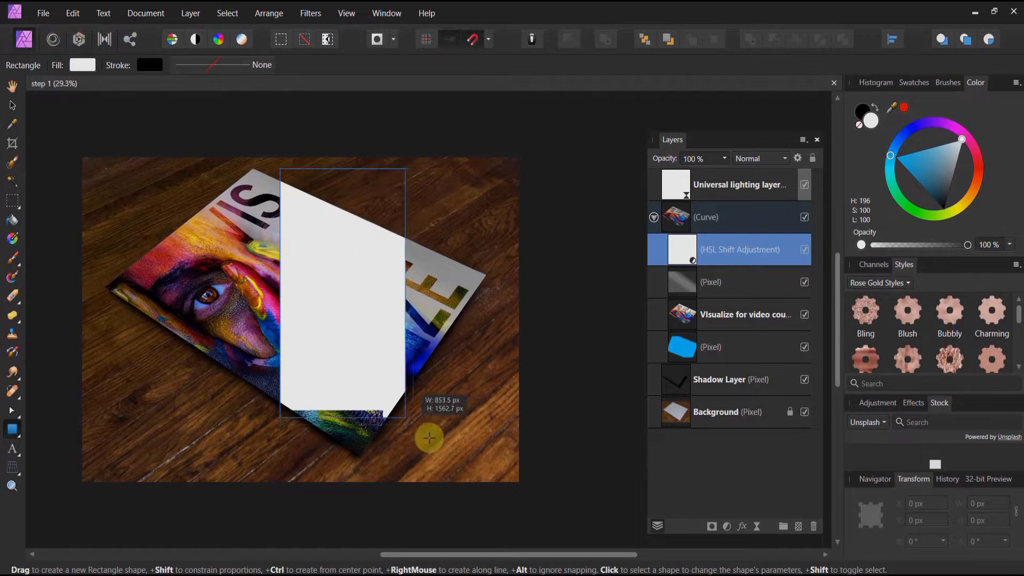
- Draw a tall white rectangle over the magazine and narrow it from the right
left_click_drag(429, 438, 504, 427)
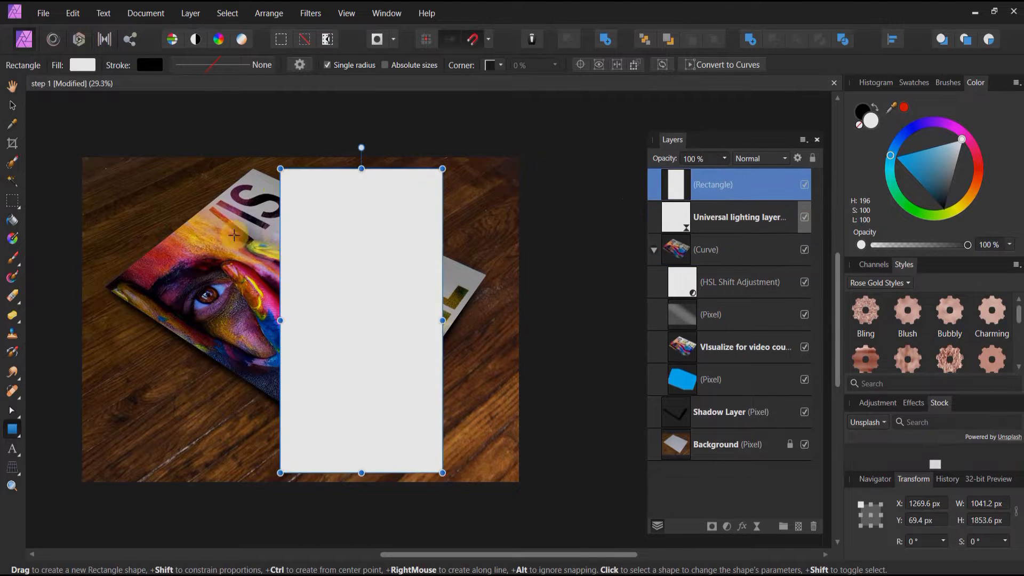
left_click_drag(442, 321, 403, 321)
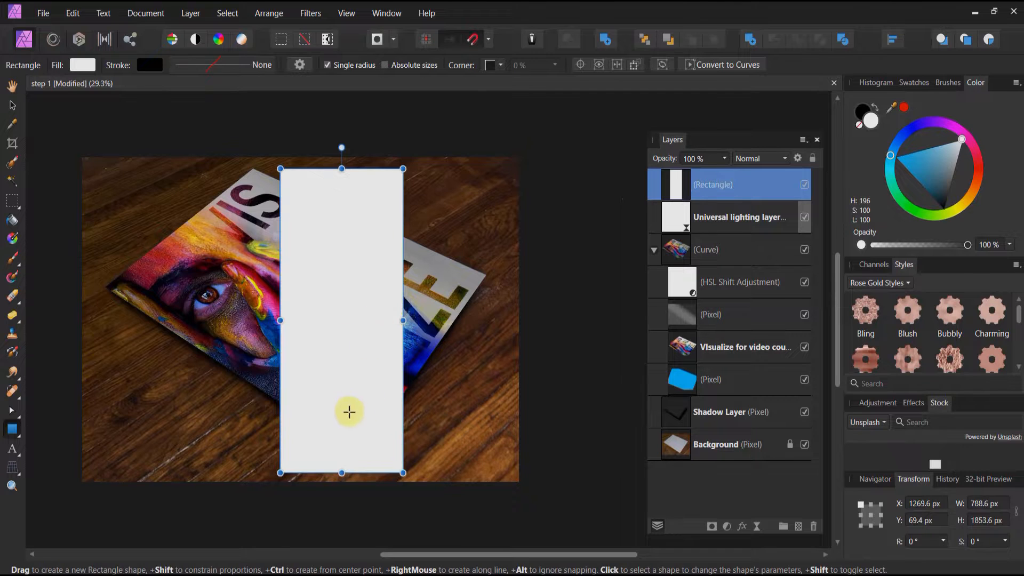
mouse_move(164, 377)
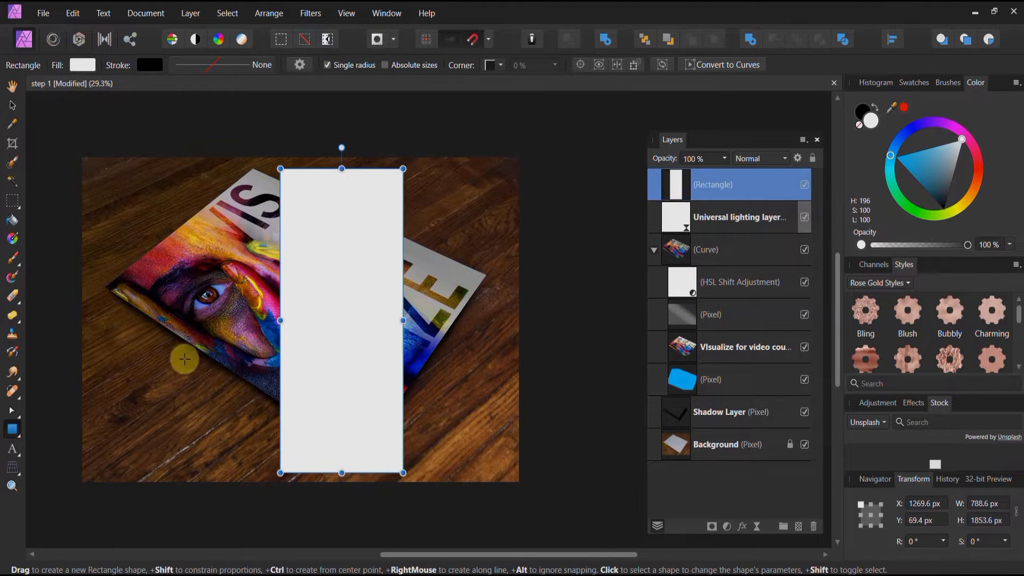
mouse_move(262, 159)
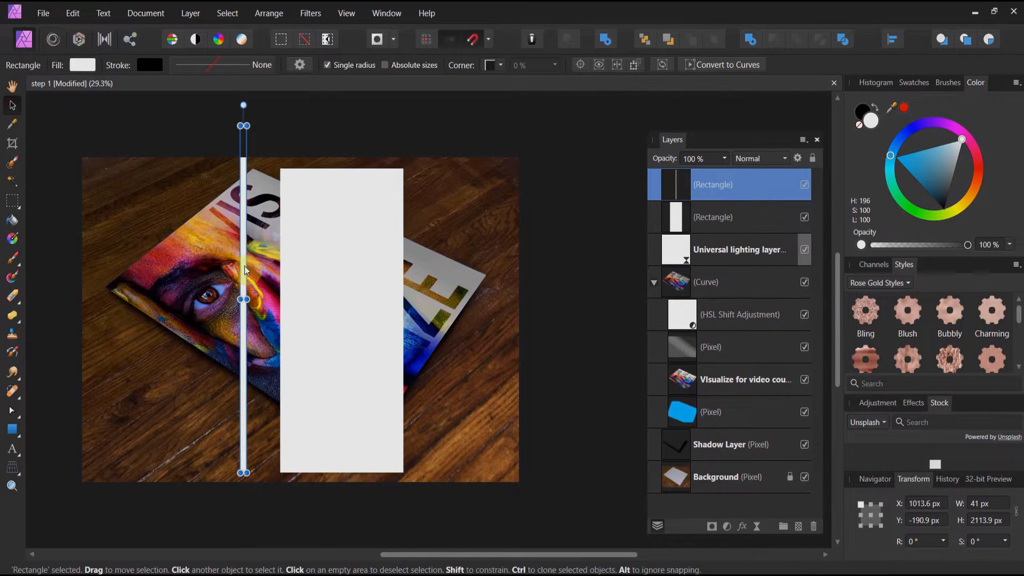
- Centre a thin strip on the white rectangle and subtract it, leaving two vertical strips
left_click_drag(243, 270, 338, 270)
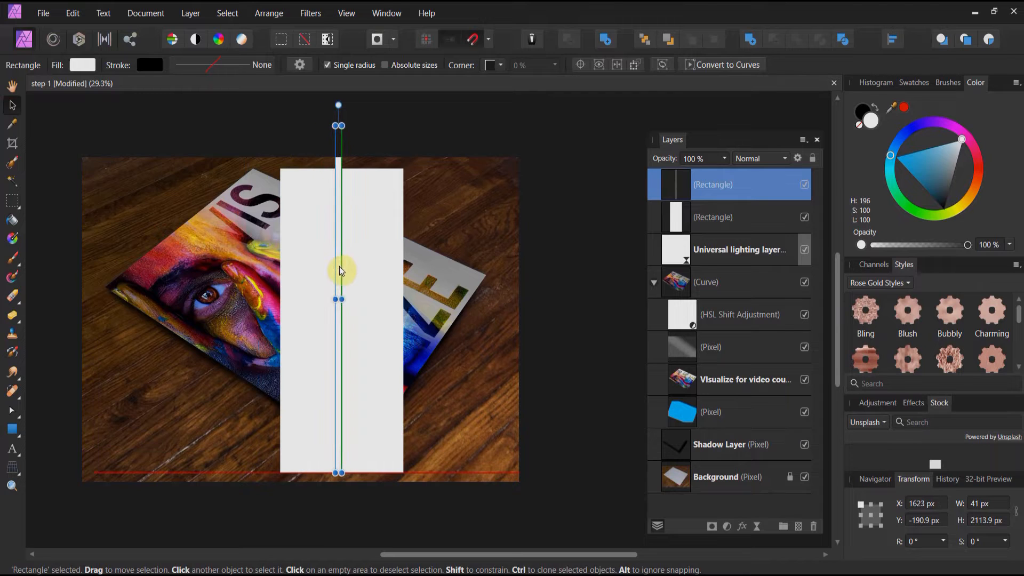
left_click_drag(338, 270, 345, 304)
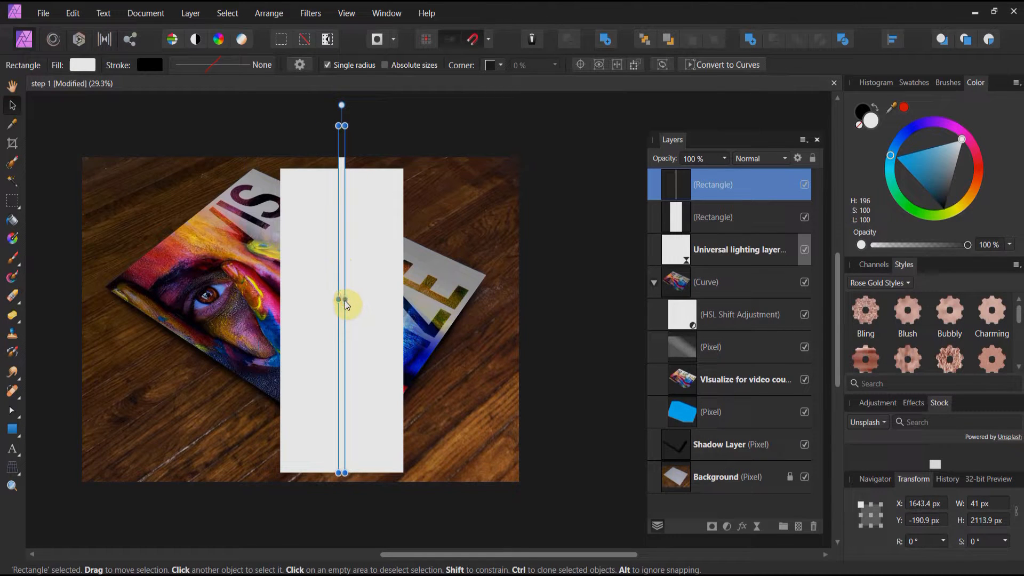
left_click_drag(341, 304, 350, 299)
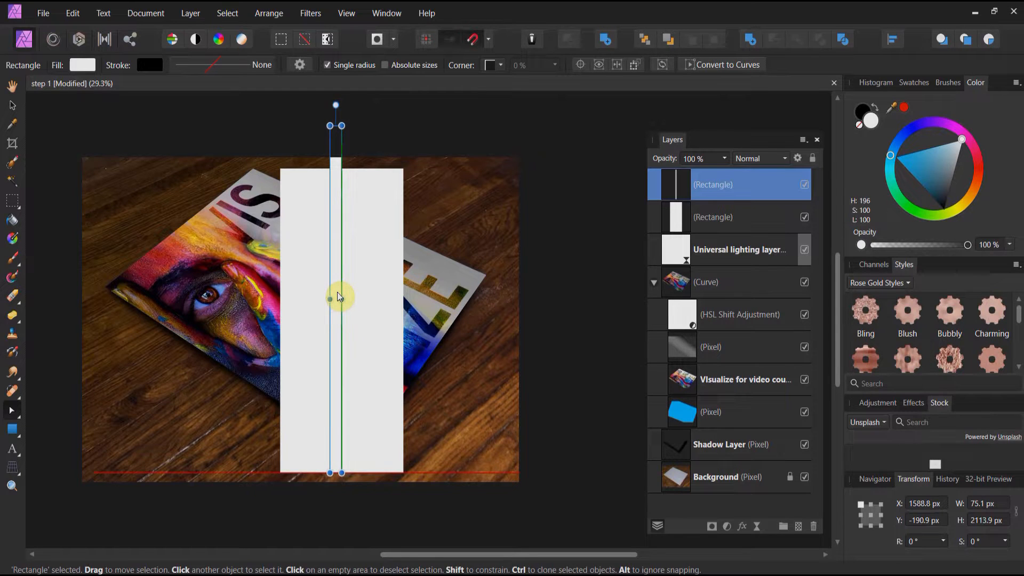
left_click_drag(334, 296, 342, 296)
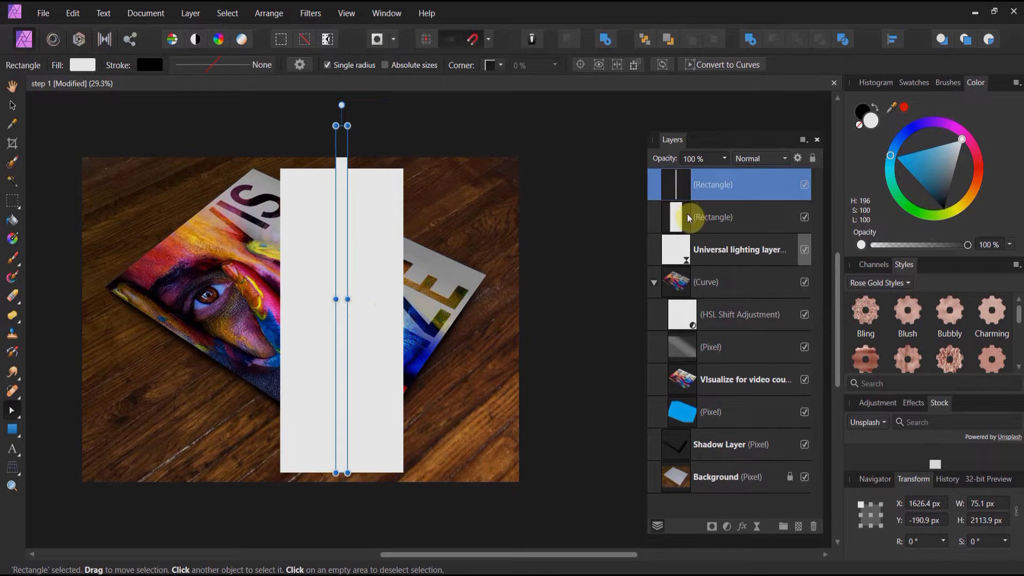
mouse_move(686, 216)
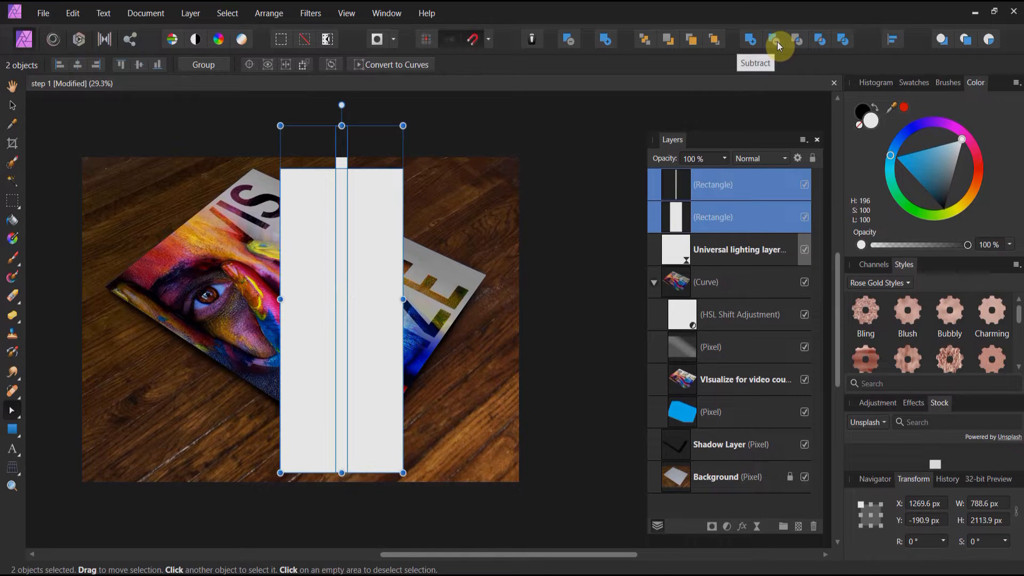
left_click(777, 39)
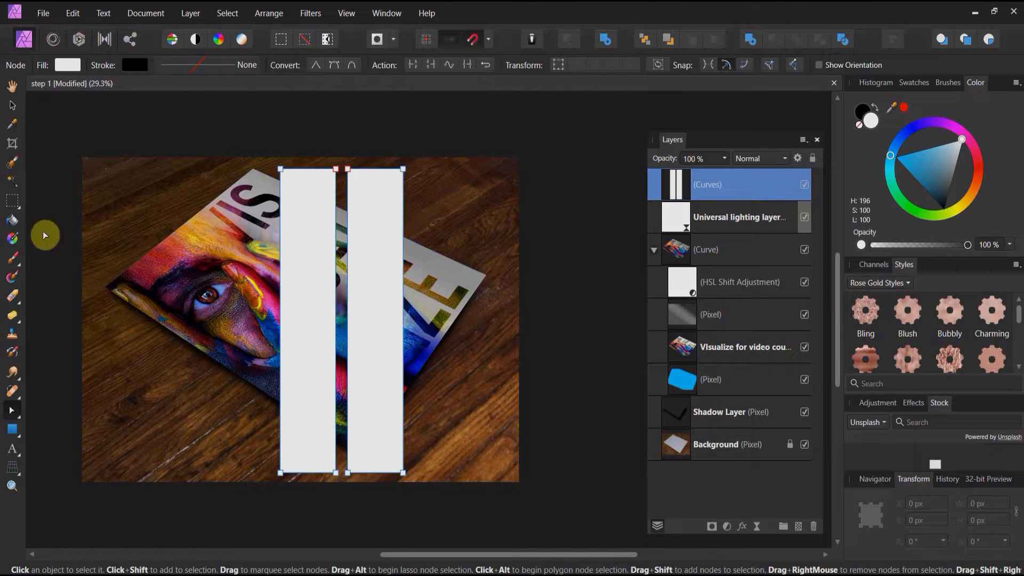
mouse_move(11, 358)
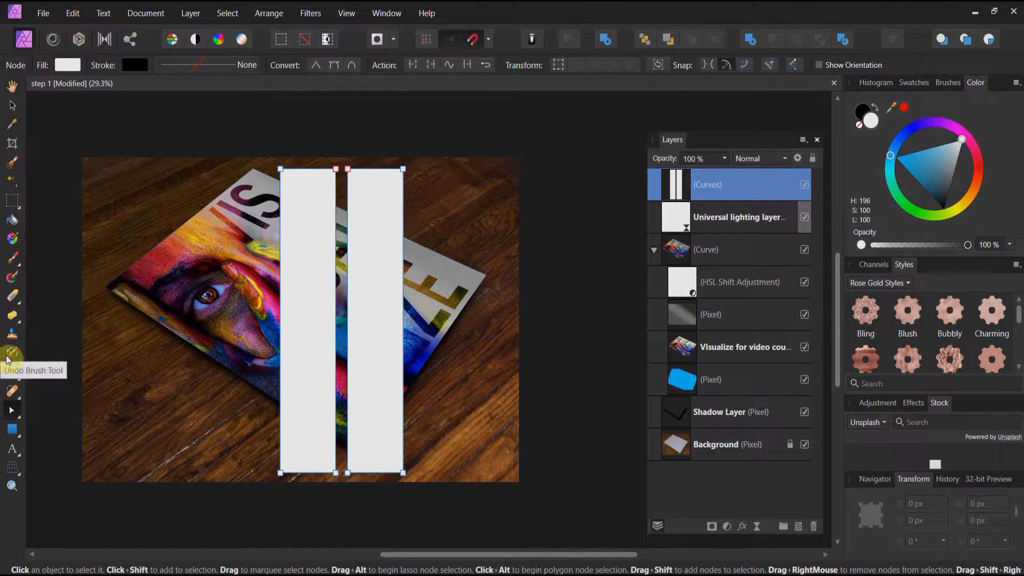
- Draw a thin horizontal bar across both strips and duplicate its layer
left_click(12, 428)
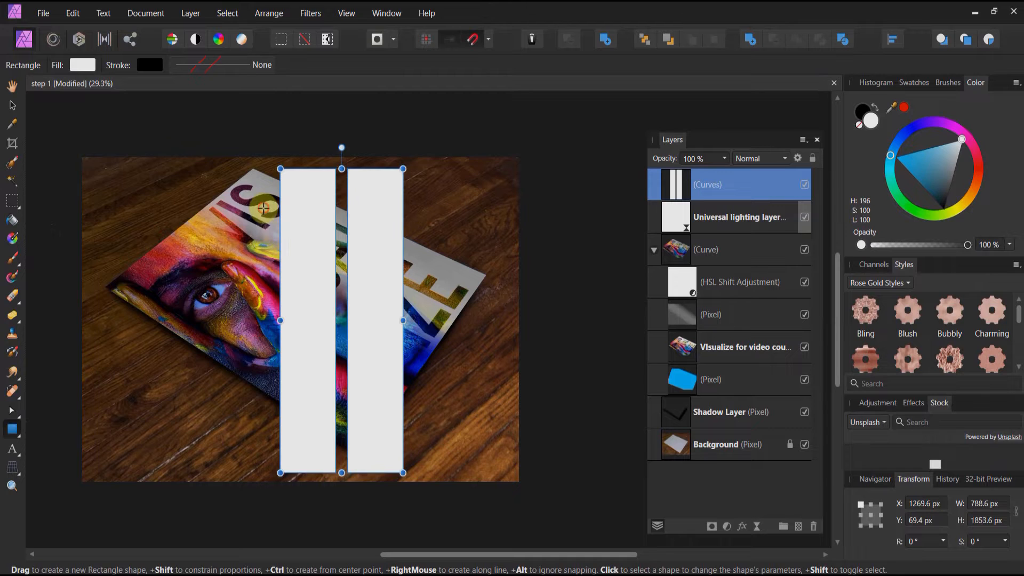
left_click_drag(267, 214, 432, 218)
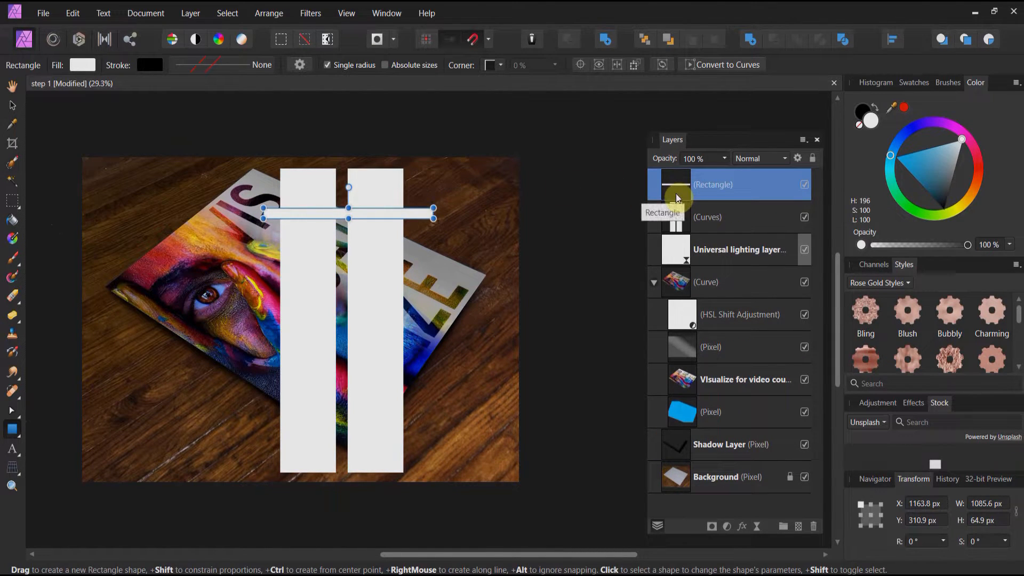
right_click(676, 184)
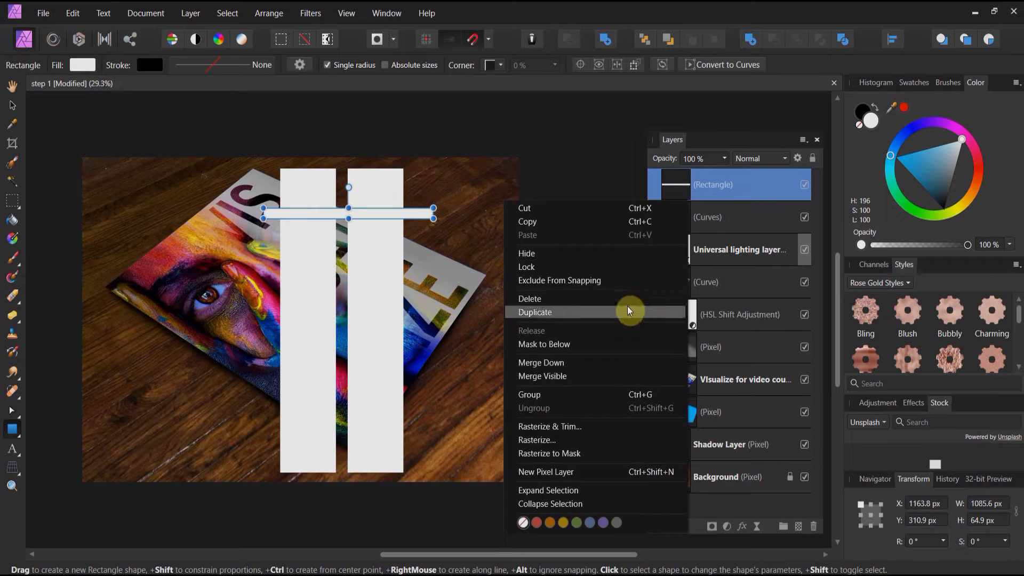
left_click(535, 311)
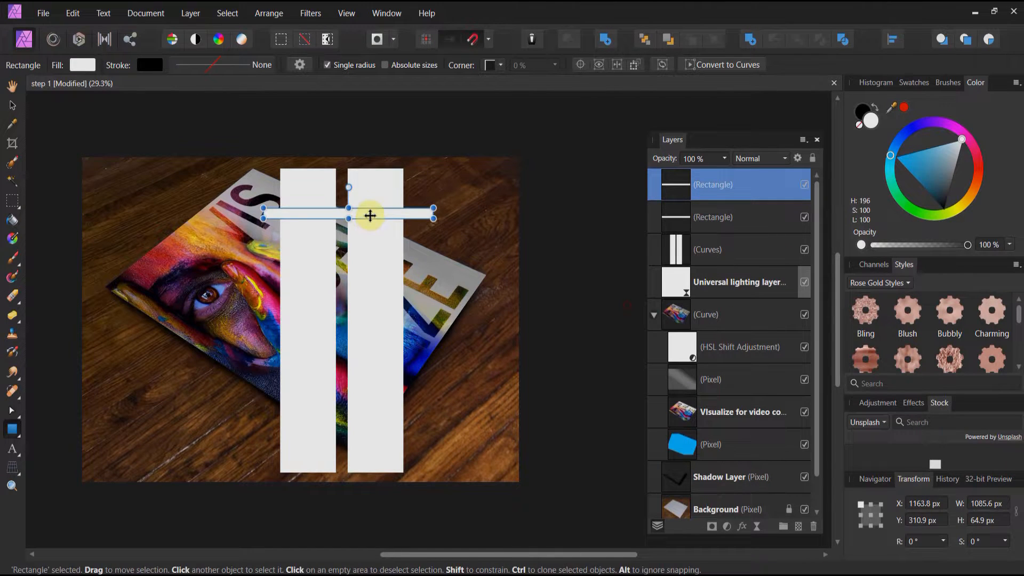
left_click_drag(369, 215, 369, 326)
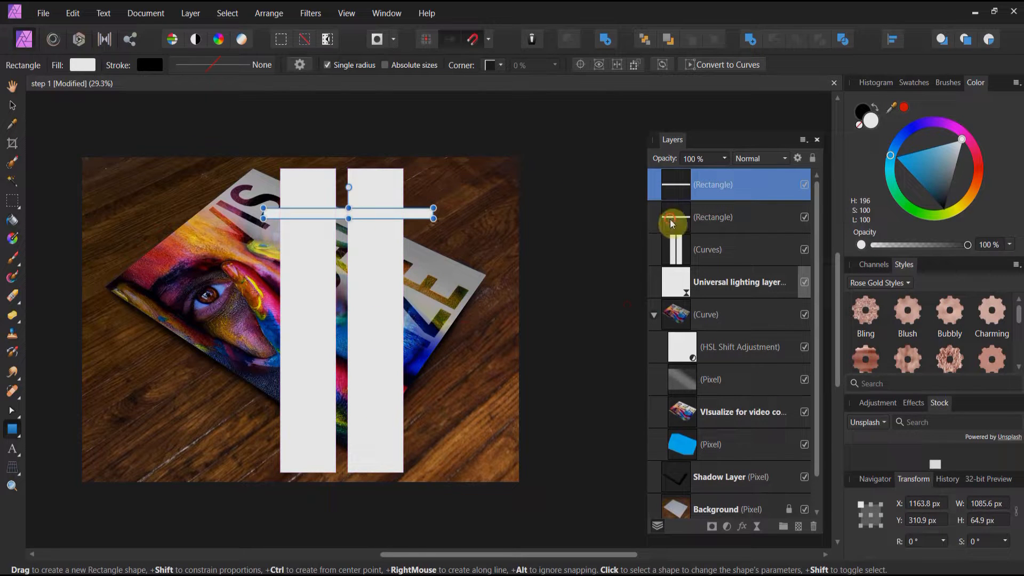
- Move the duplicate bar to the lower half and subtract it from both strips
left_click(713, 216)
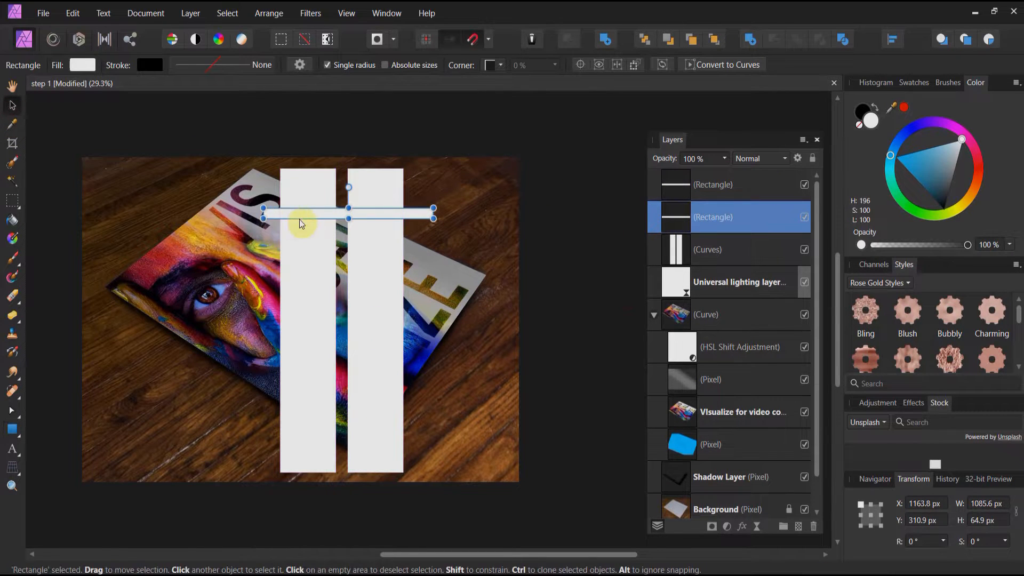
left_click_drag(301, 216, 310, 376)
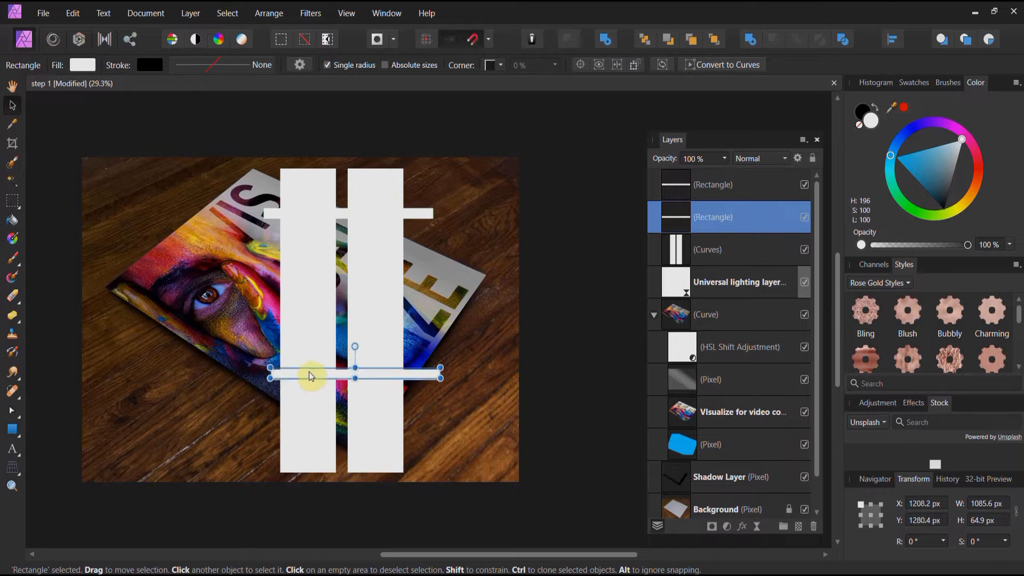
left_click_drag(312, 376, 302, 381)
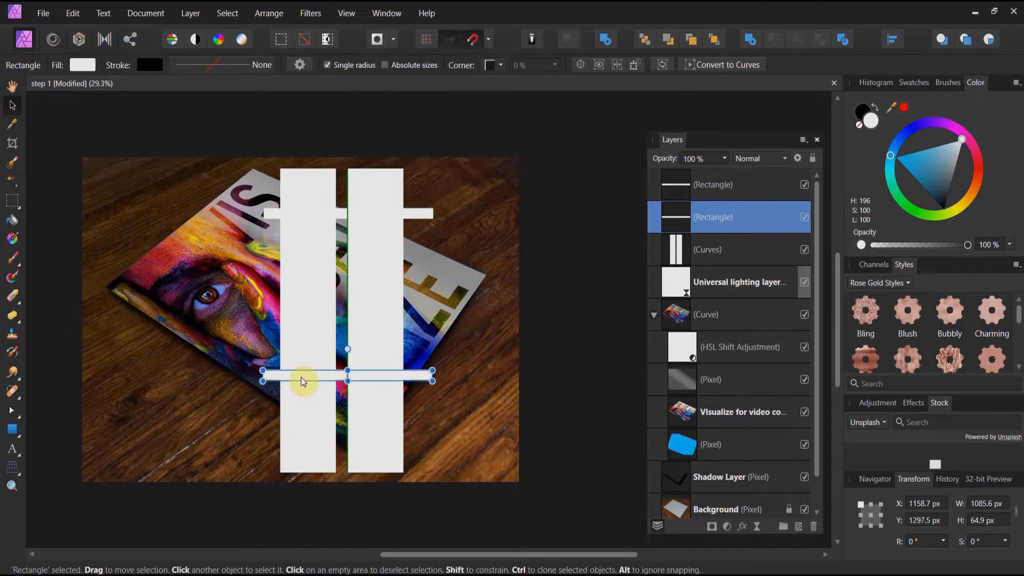
left_click_drag(304, 377, 412, 219)
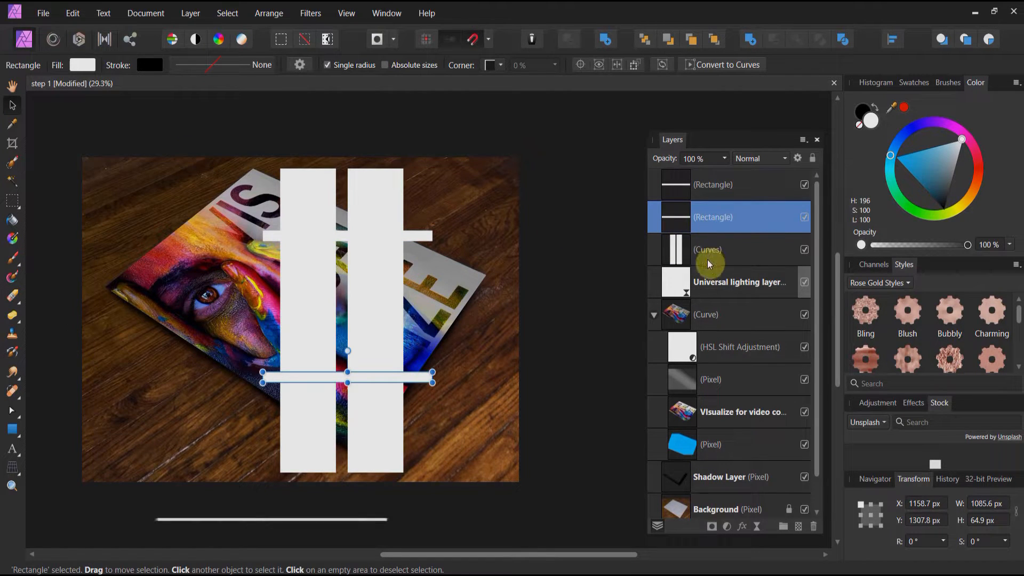
left_click(707, 249)
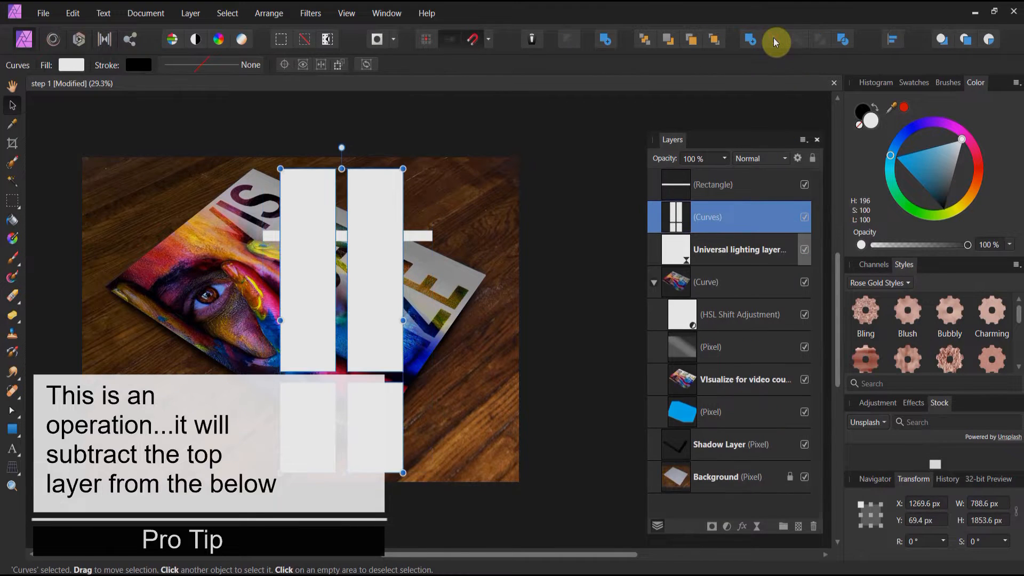
left_click(713, 185)
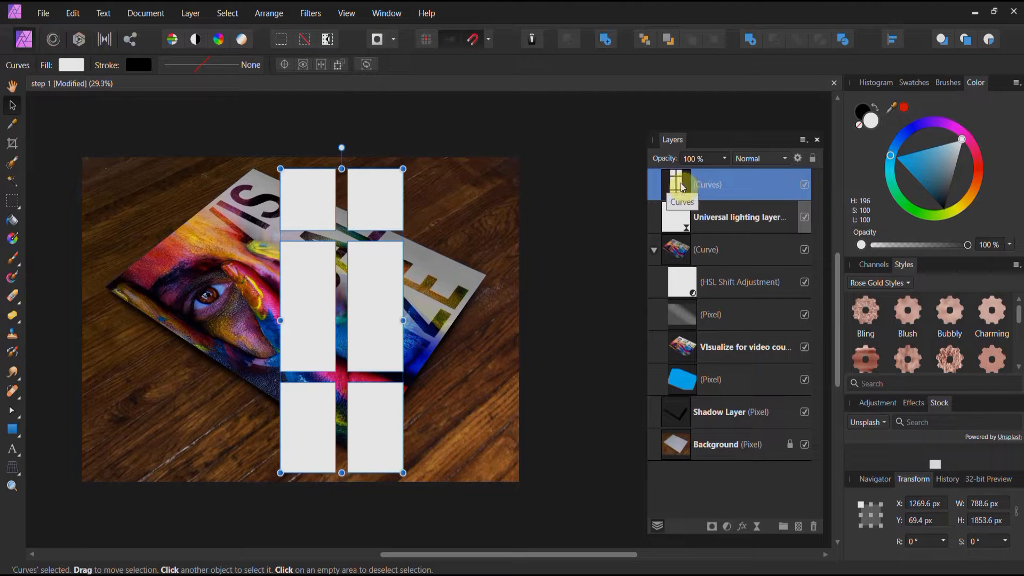
- Rasterize the six-pane window shape into a pixel layer and duplicate it
right_click(682, 185)
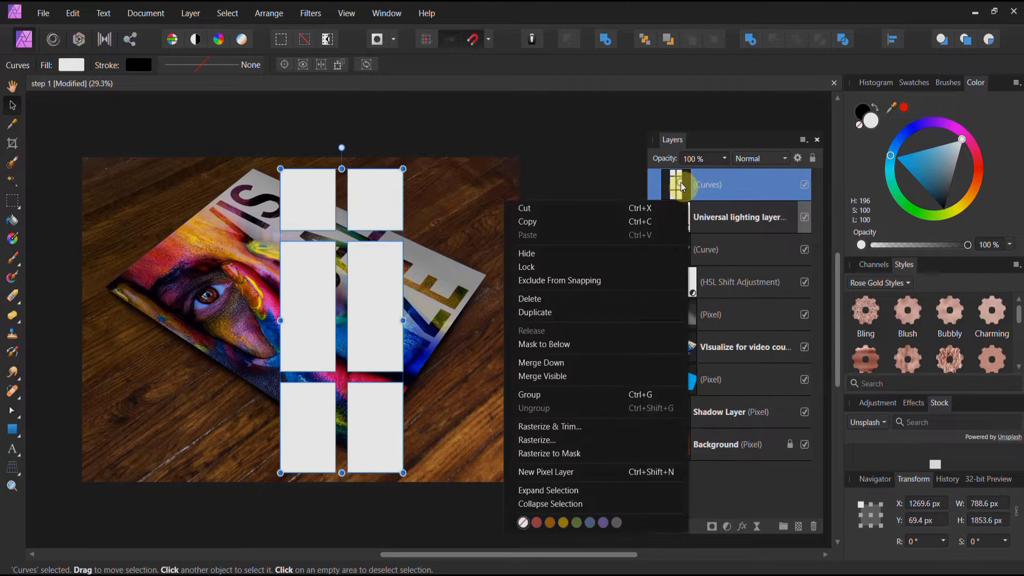
mouse_move(612, 439)
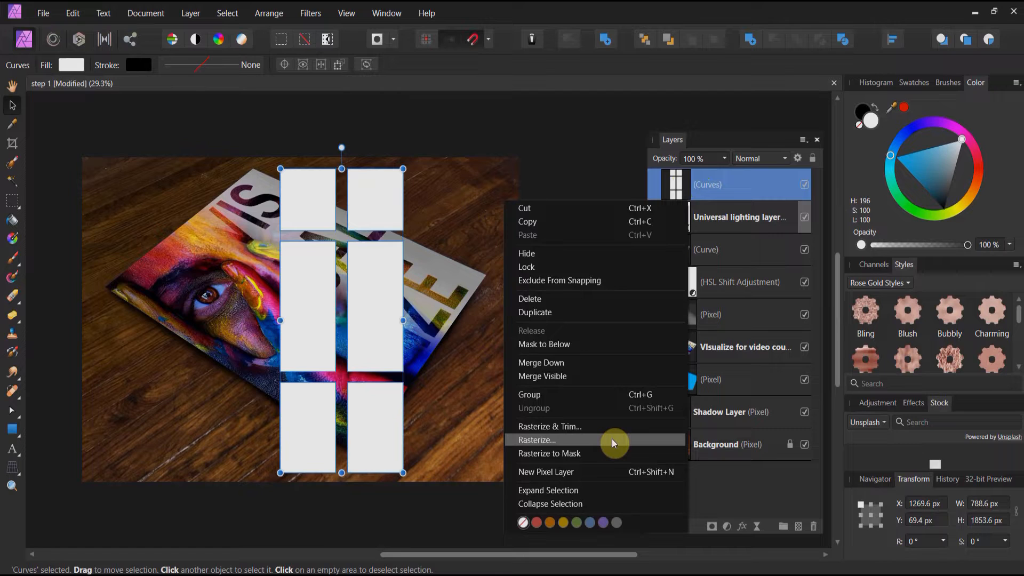
left_click(536, 440)
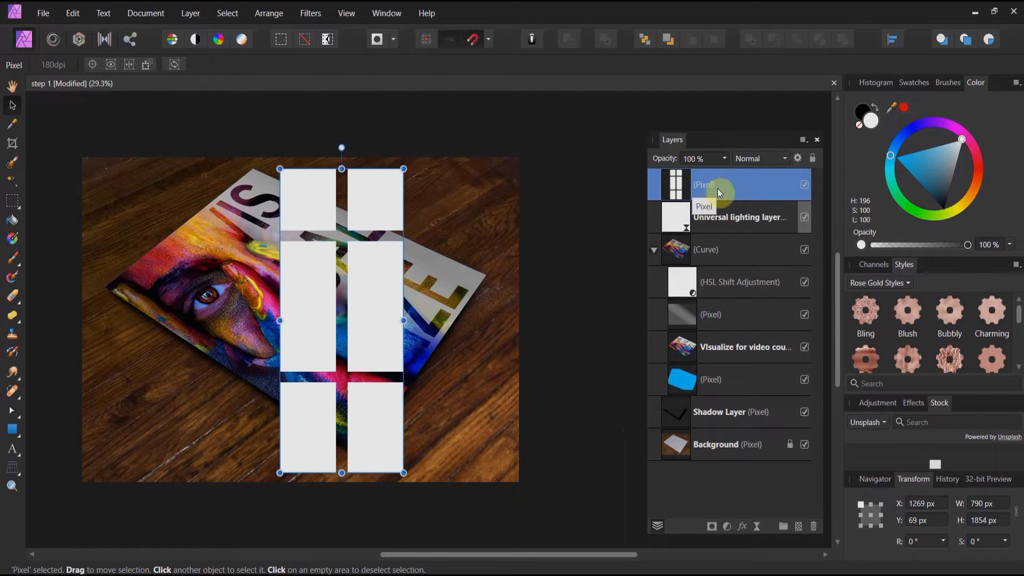
right_click(704, 185)
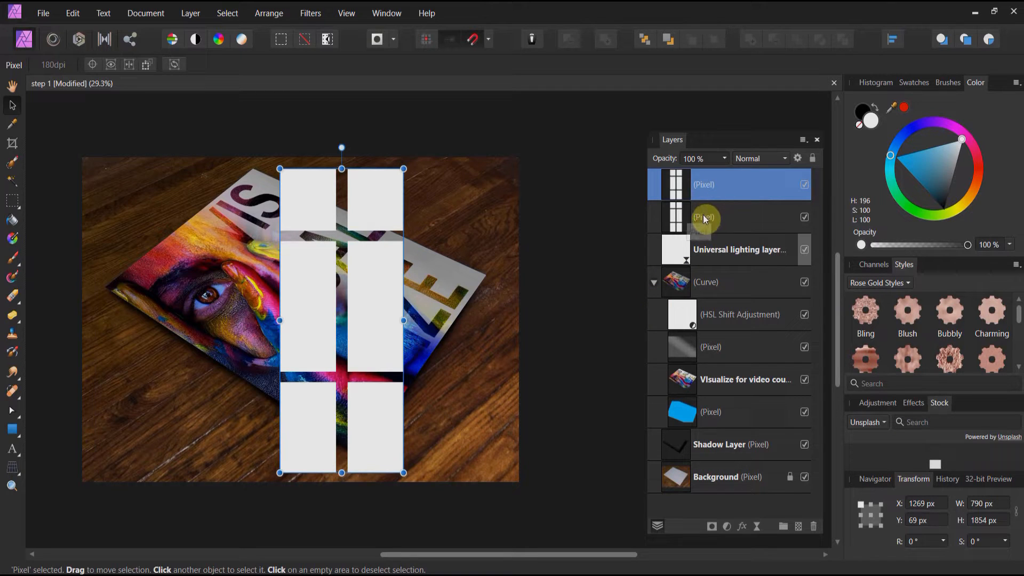
mouse_move(704, 218)
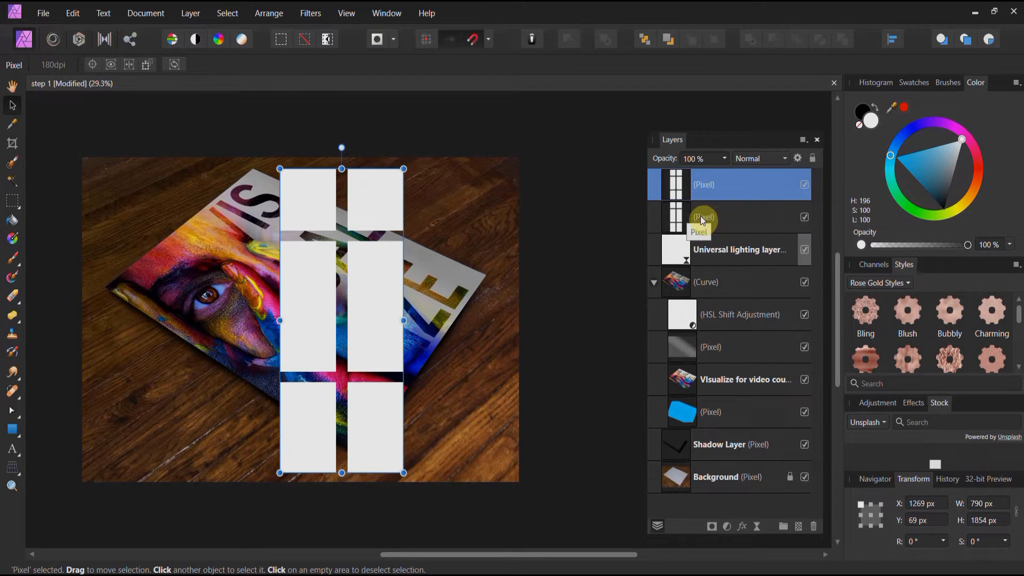
- Shrink both window-pane layers together to about 660 by 1663 px, then keep only the lower copy selected
left_click(718, 217)
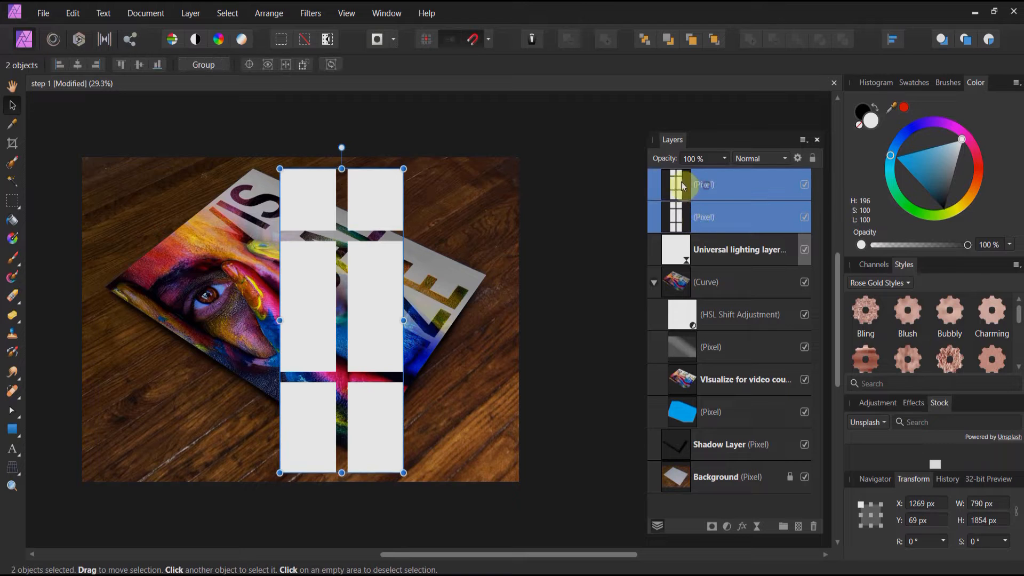
mouse_move(403, 168)
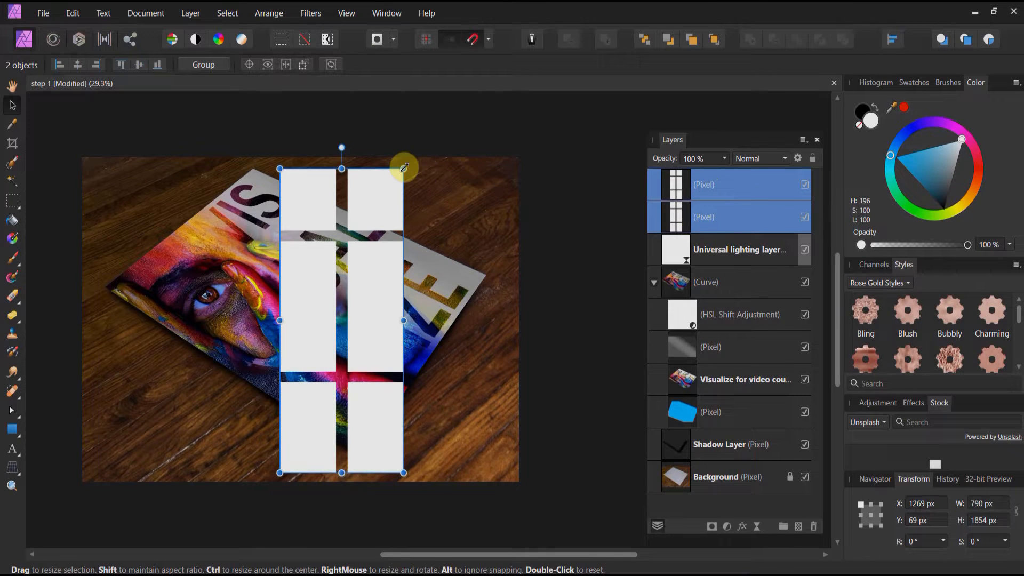
left_click_drag(403, 167, 391, 181)
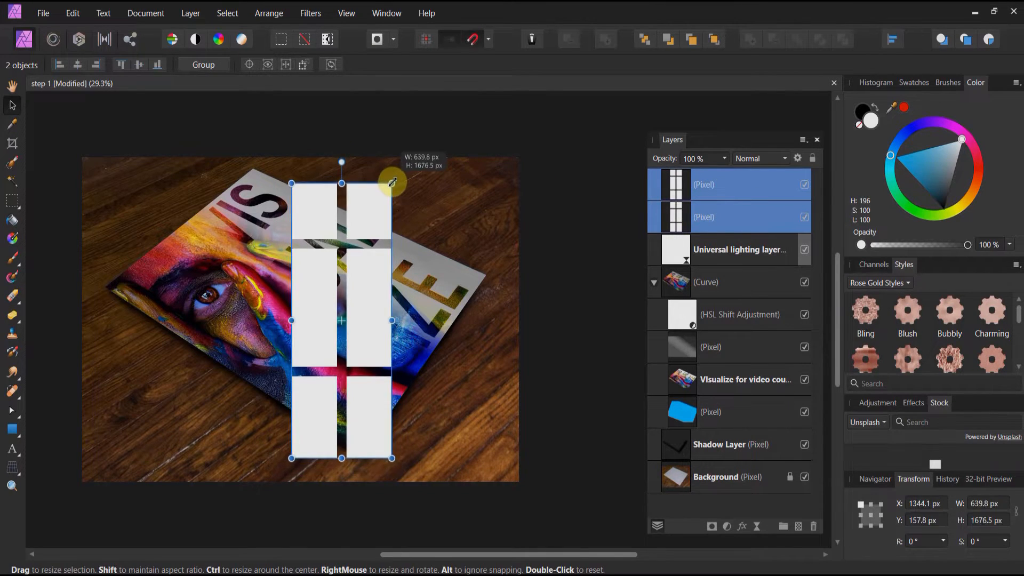
left_click_drag(392, 182, 392, 183)
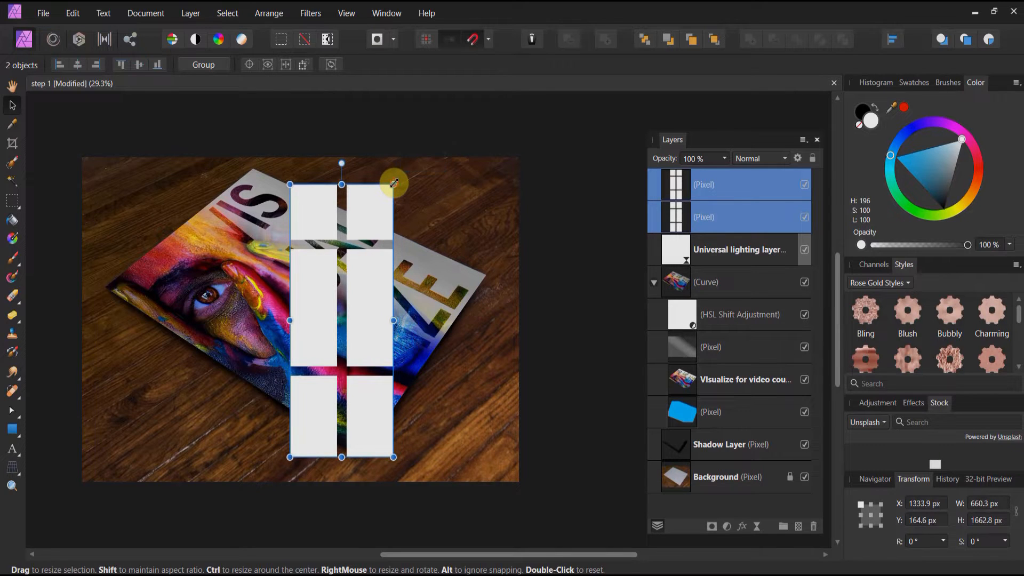
left_click(705, 217)
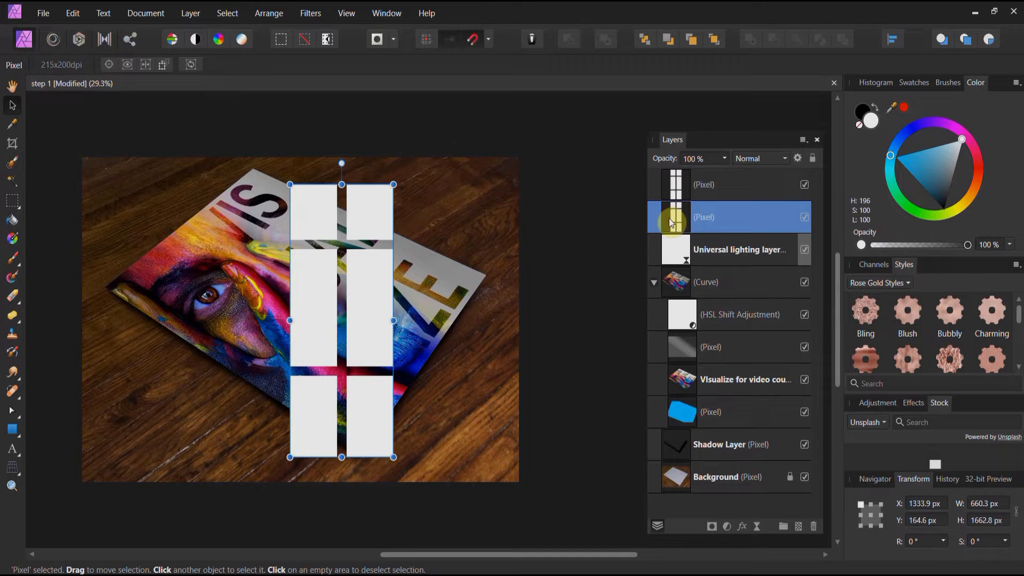
- Apply a Gaussian Blur of 130 px radius to the lower window-pane copy
left_click(310, 12)
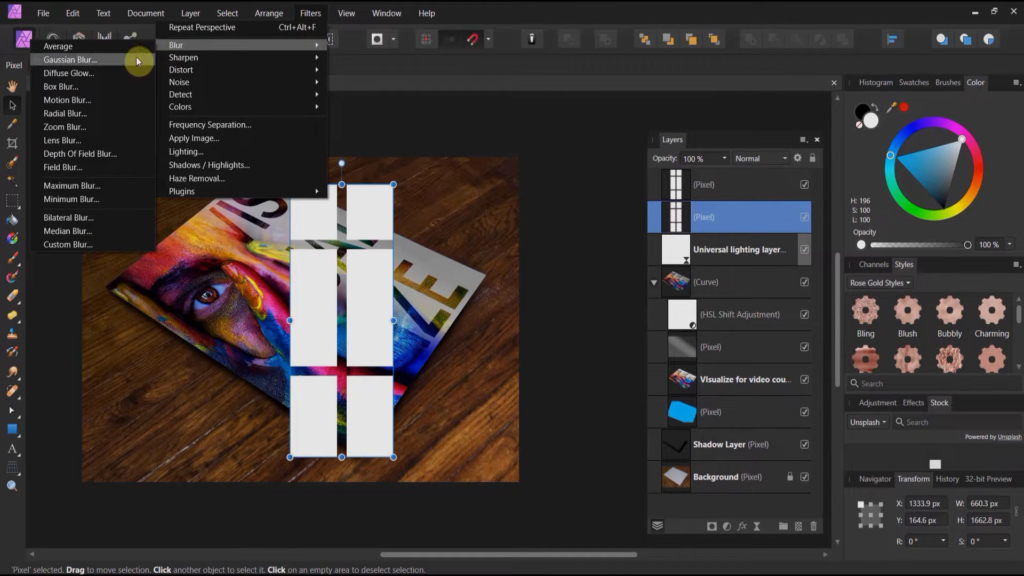
left_click(71, 59)
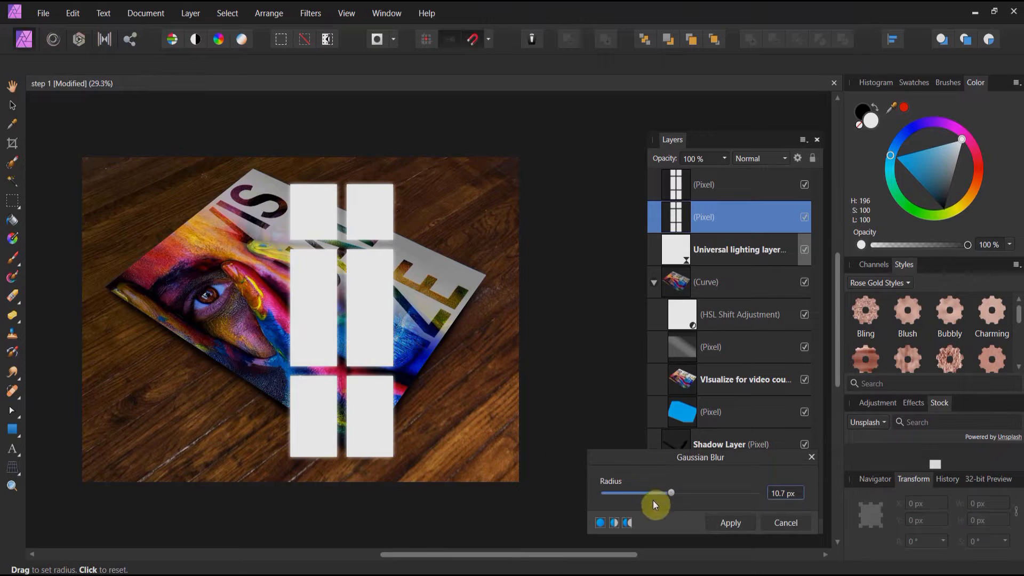
left_click_drag(671, 492, 690, 492)
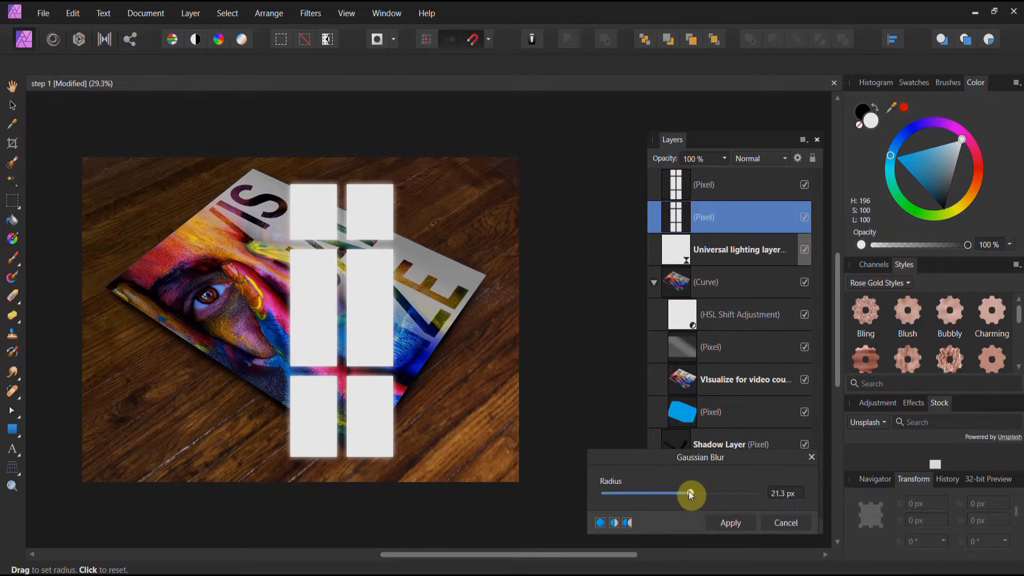
left_click_drag(689, 494, 748, 493)
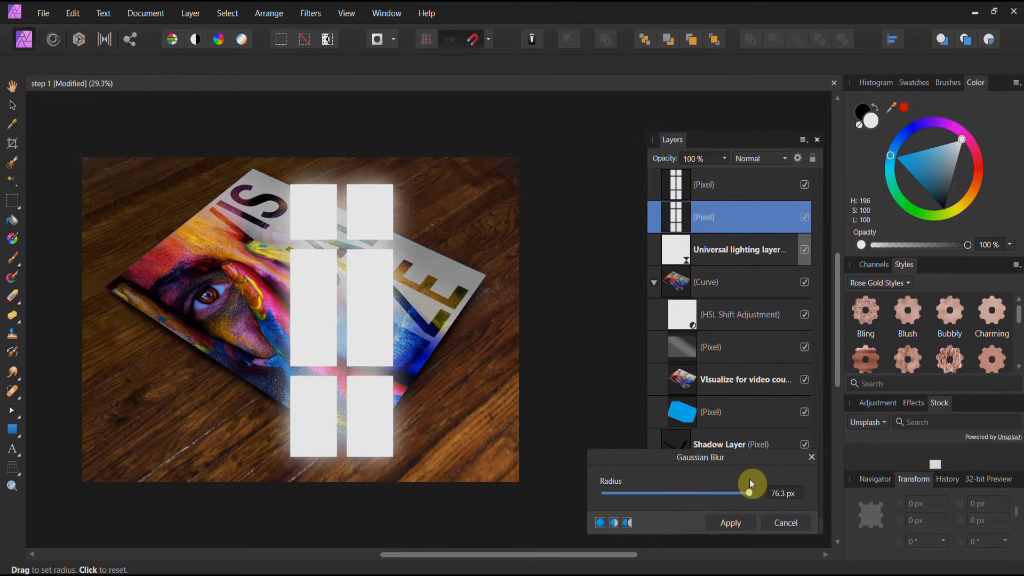
left_click_drag(749, 483, 759, 483)
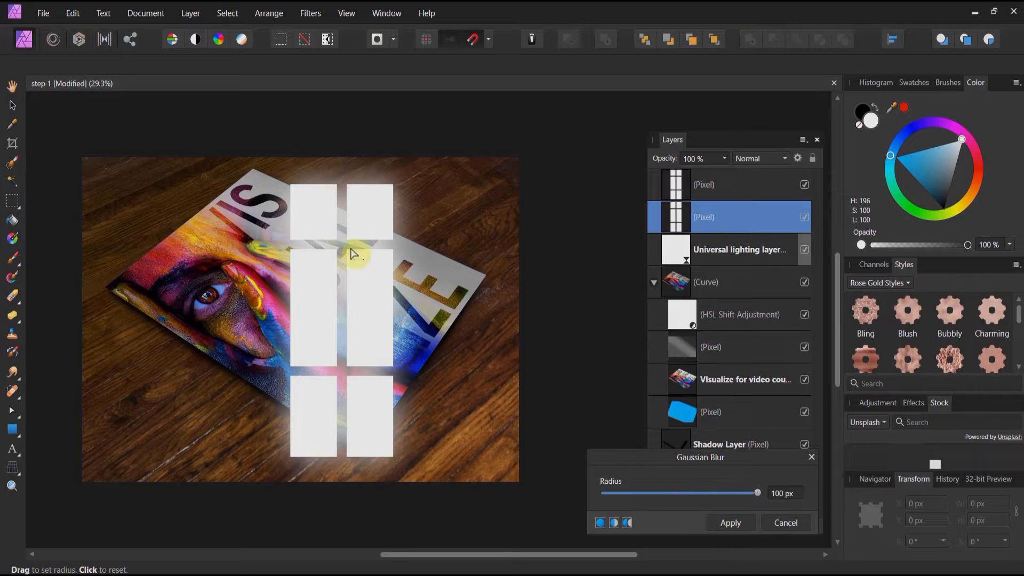
mouse_move(271, 238)
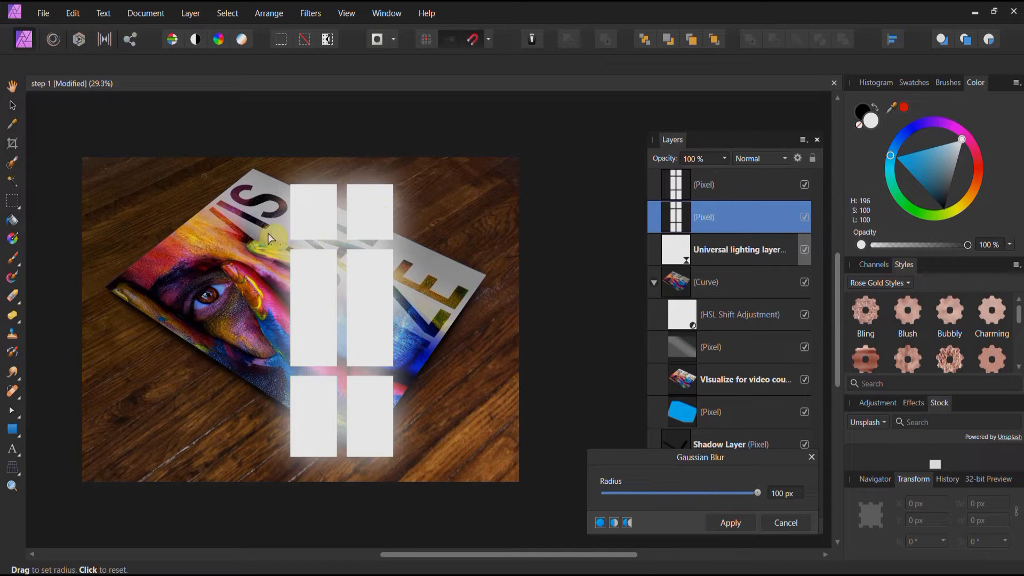
mouse_move(443, 492)
type("130")
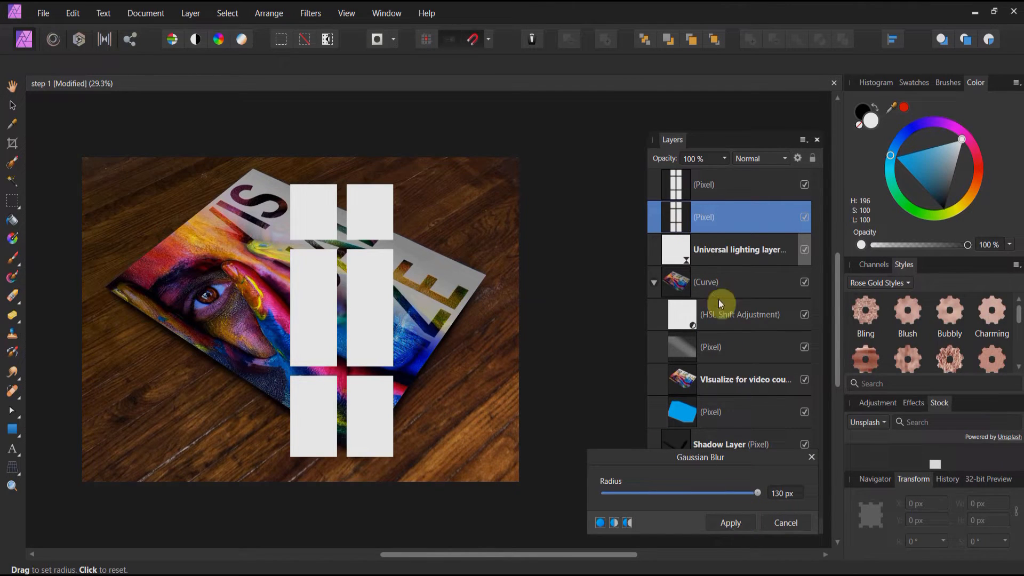
left_click(729, 523)
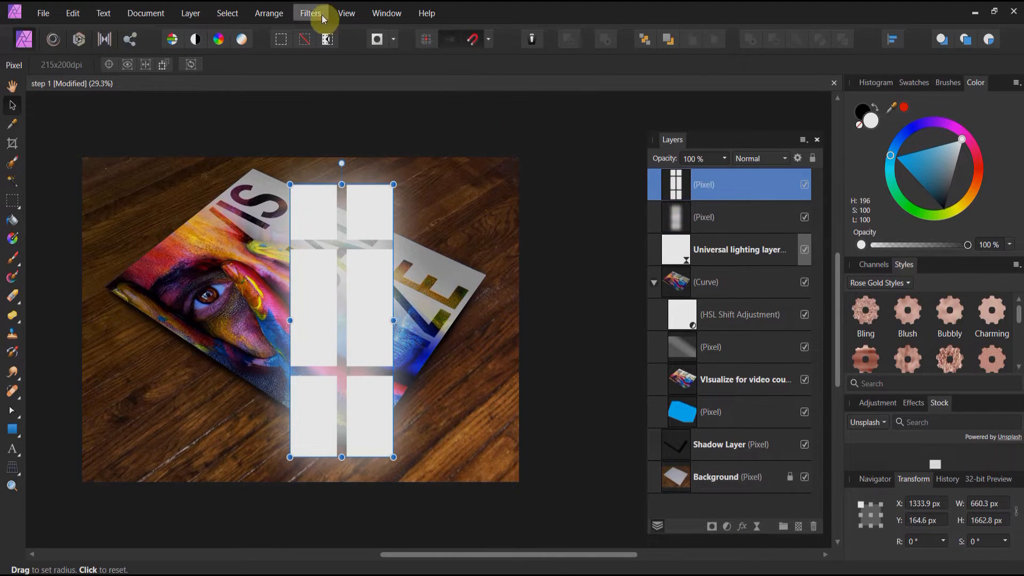
- Apply a light Gaussian Blur of about 25.6 px radius to the upper window-pane copy
left_click(310, 13)
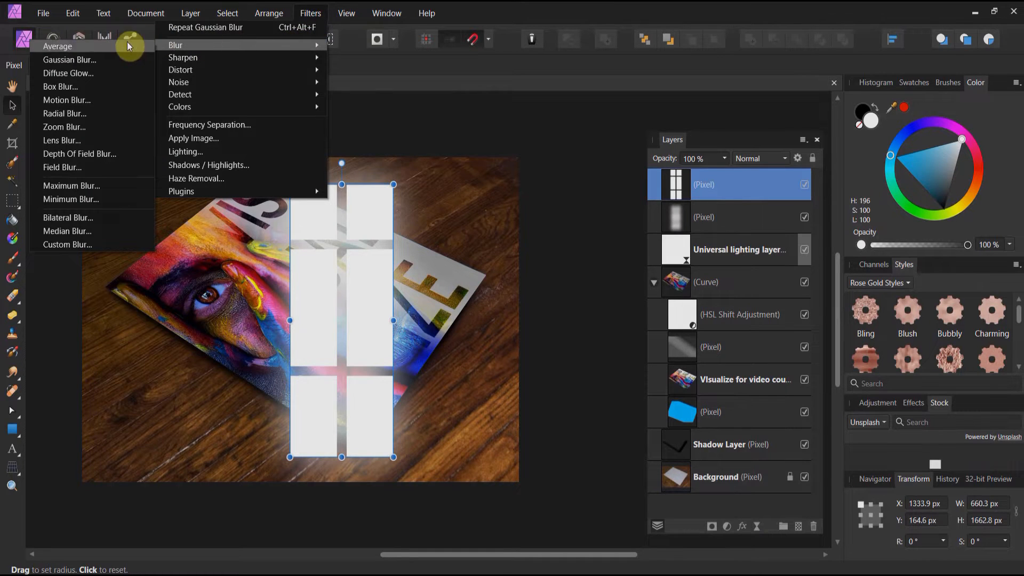
left_click(70, 60)
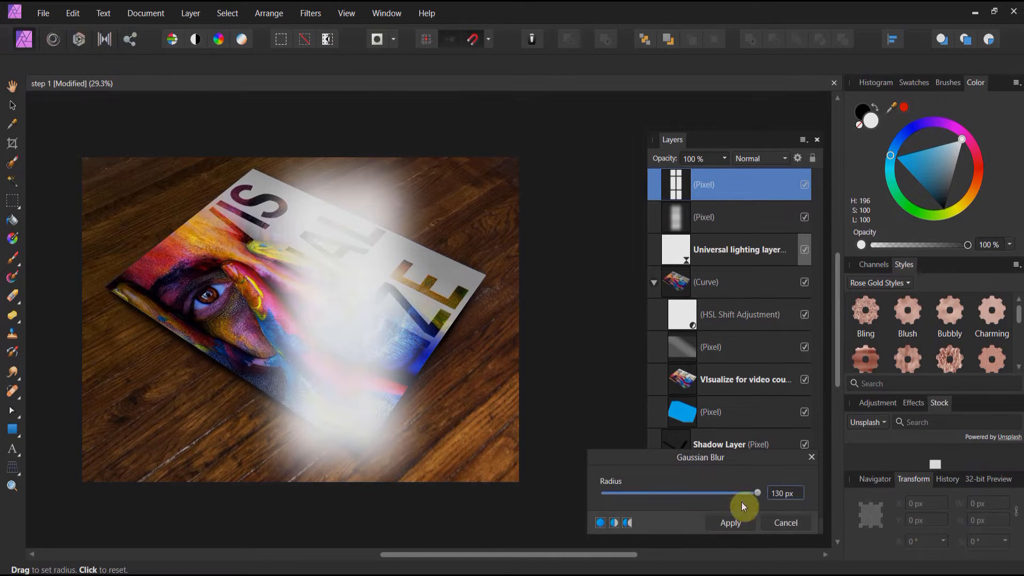
left_click_drag(757, 492, 735, 493)
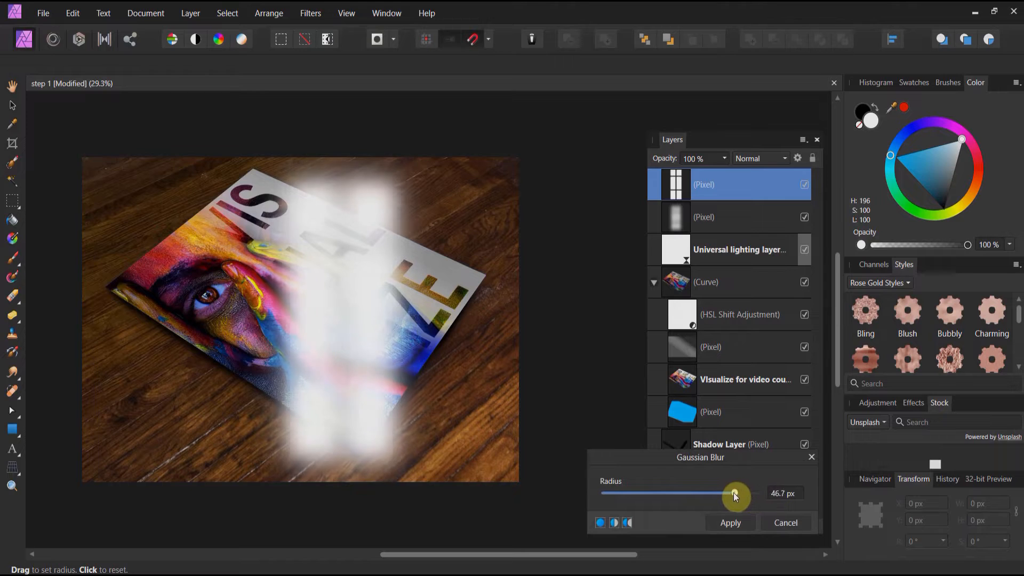
left_click_drag(735, 494, 690, 493)
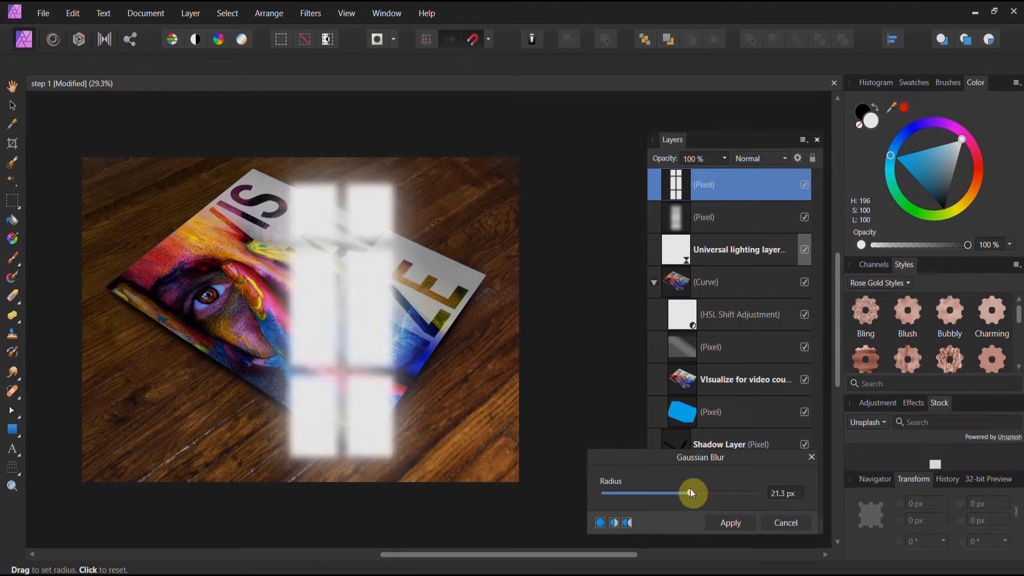
left_click_drag(691, 493, 668, 492)
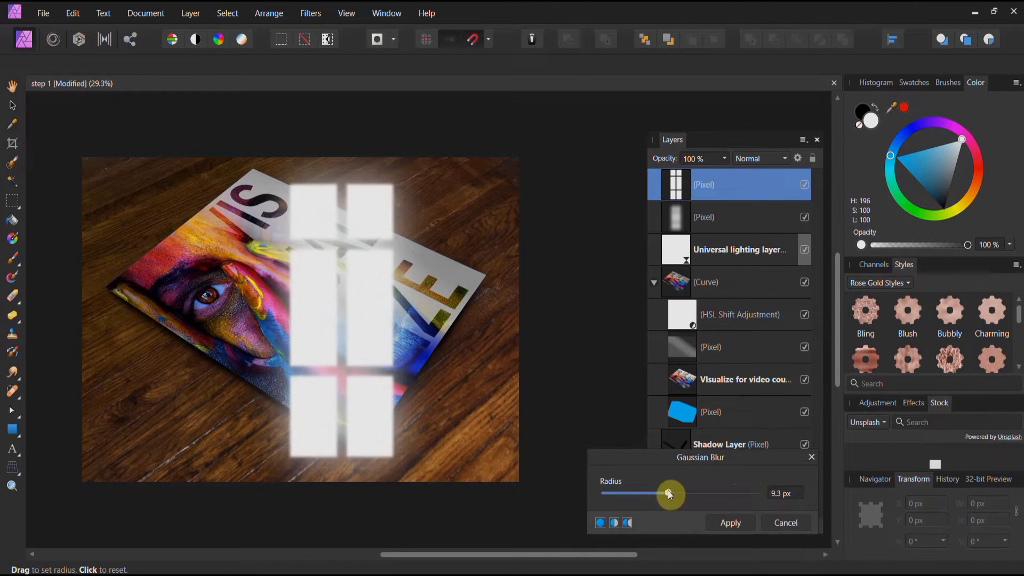
left_click_drag(668, 492, 684, 490)
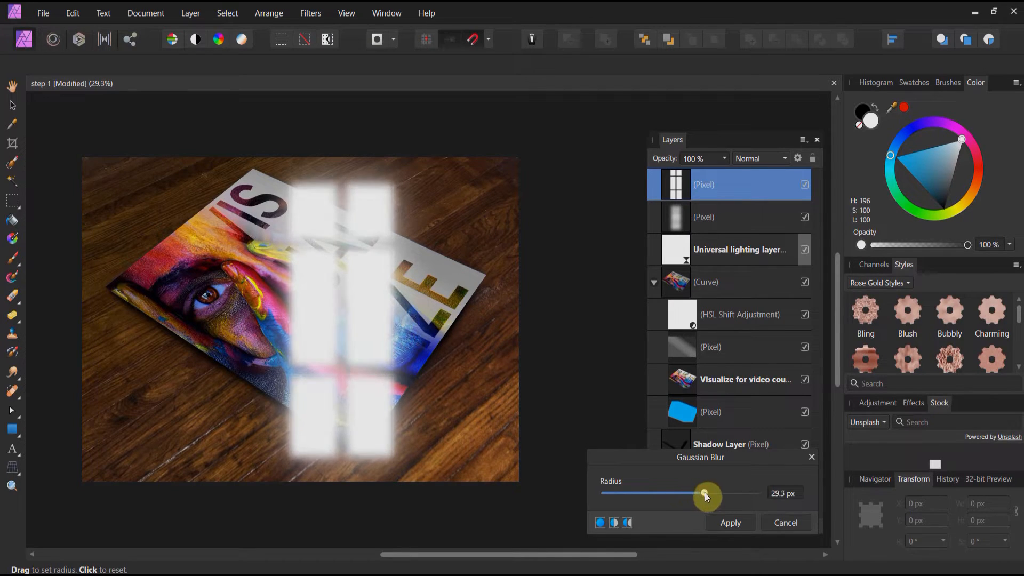
left_click_drag(706, 493, 698, 499)
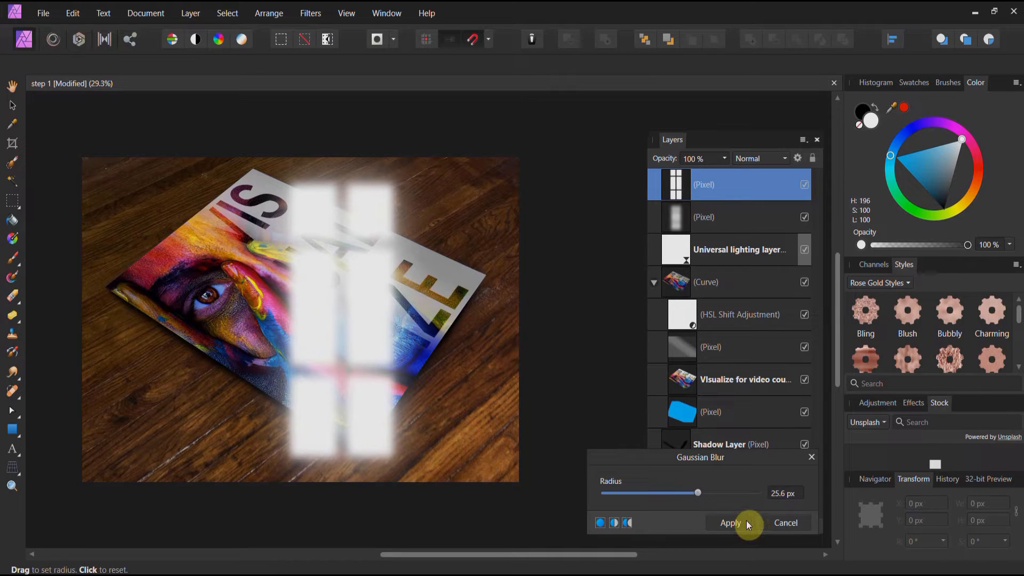
left_click(729, 523)
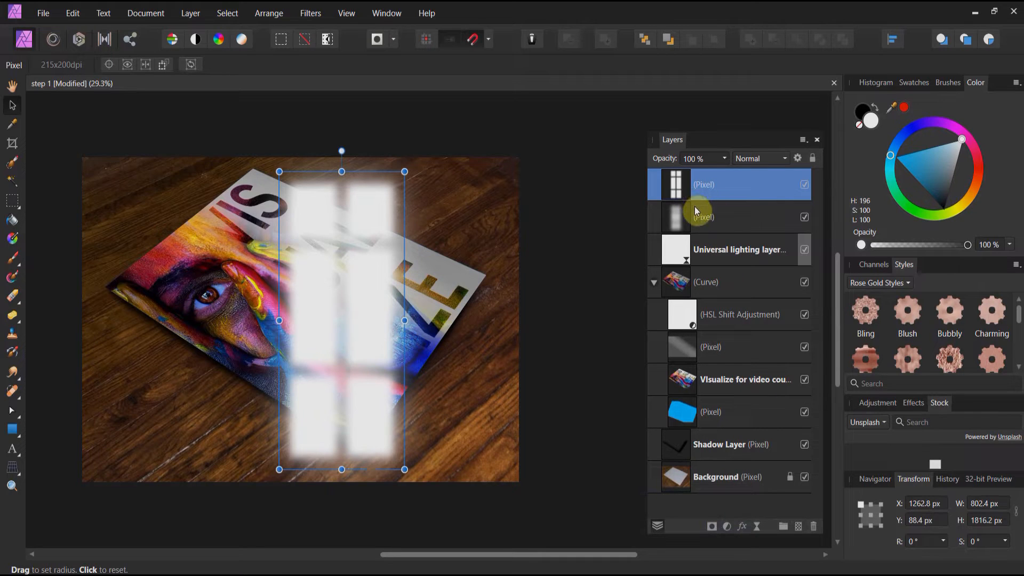
- Merge the two blurred window-pane layers and rename the result 'Window light'
right_click(702, 217)
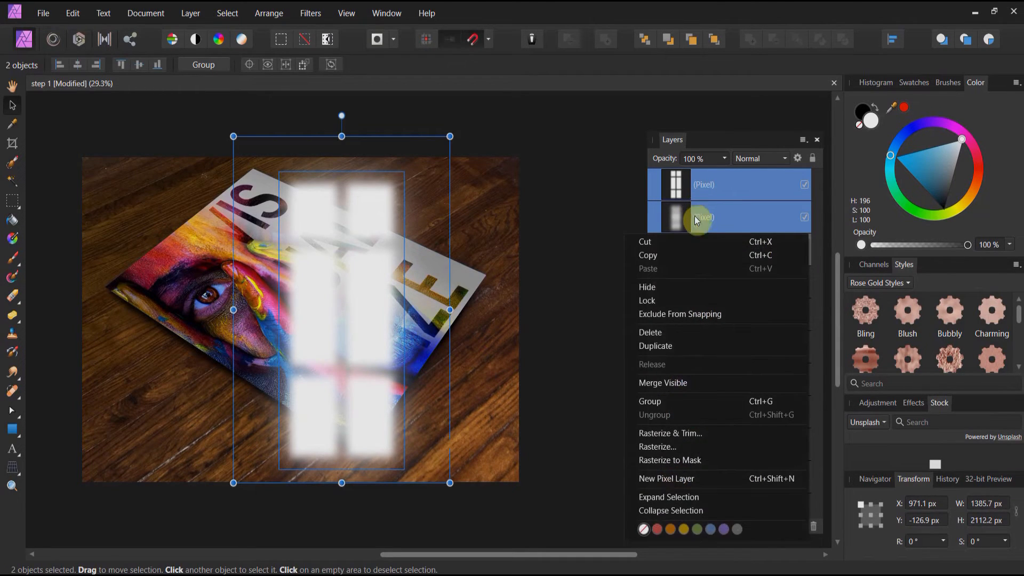
left_click(650, 401)
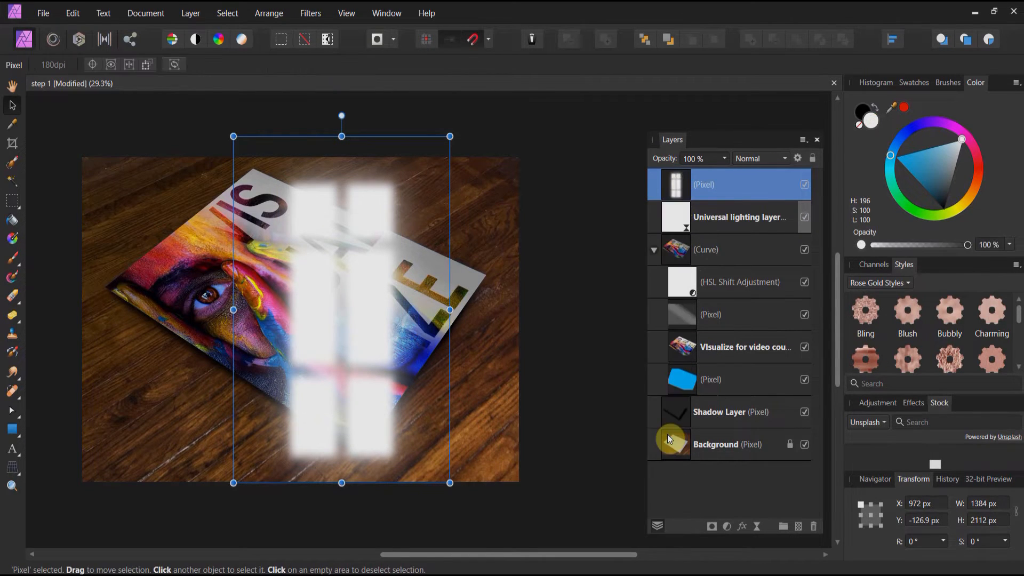
mouse_move(699, 199)
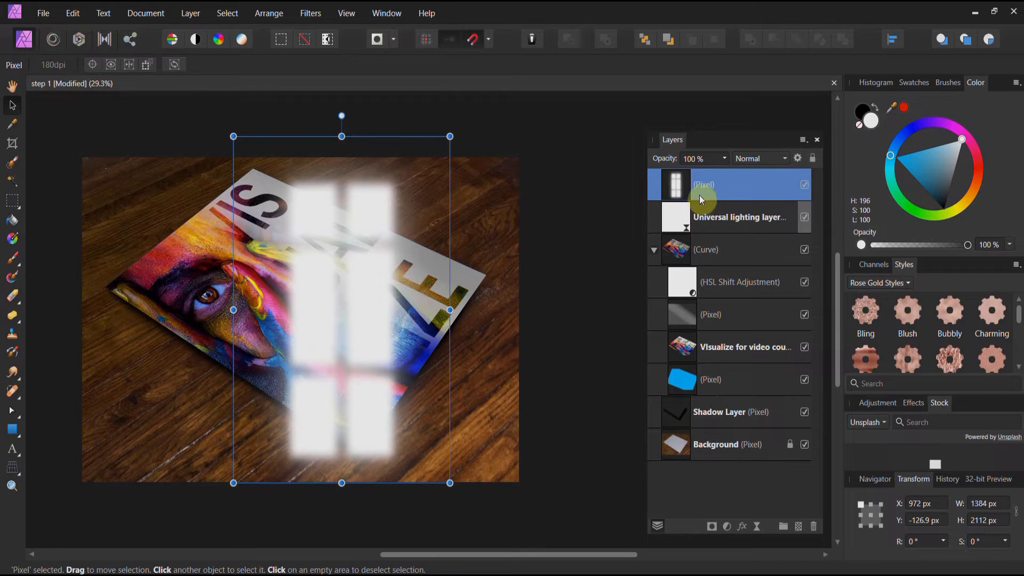
double_click(704, 184)
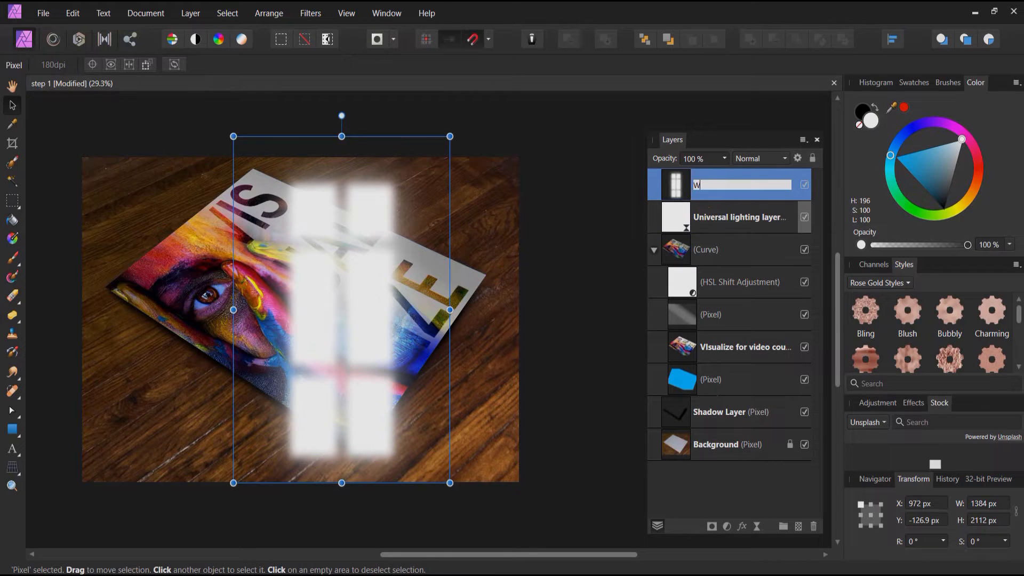
type("Window light")
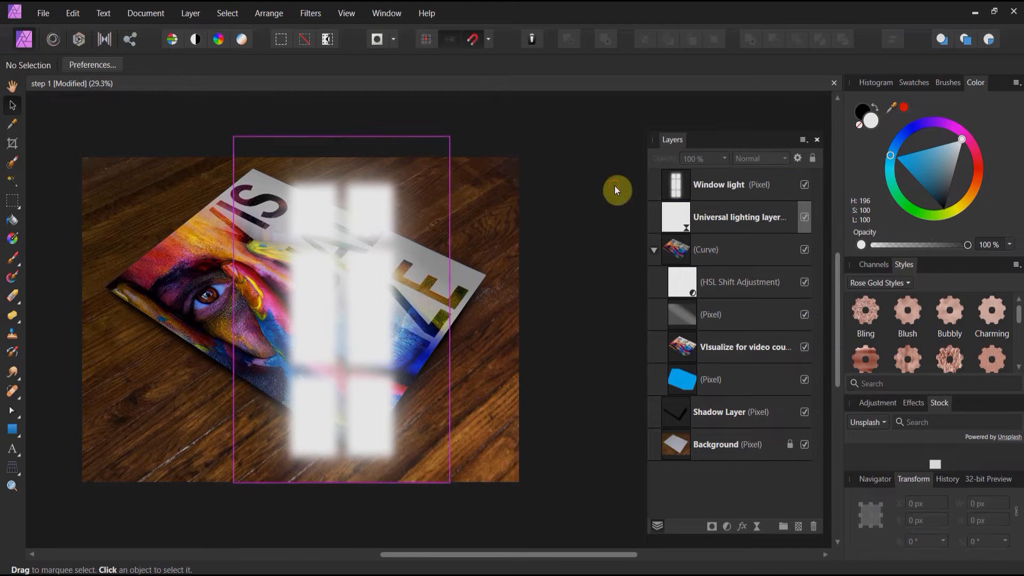
- Rotate the Window light streaks to about 60°, enlarge them and lay them over the magazine
left_click(718, 184)
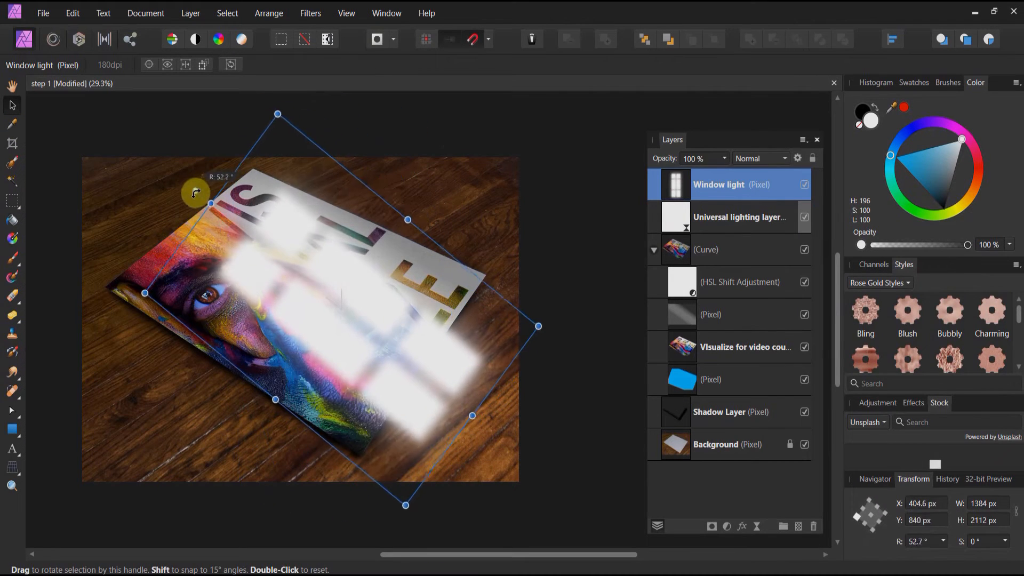
left_click_drag(537, 326, 540, 313)
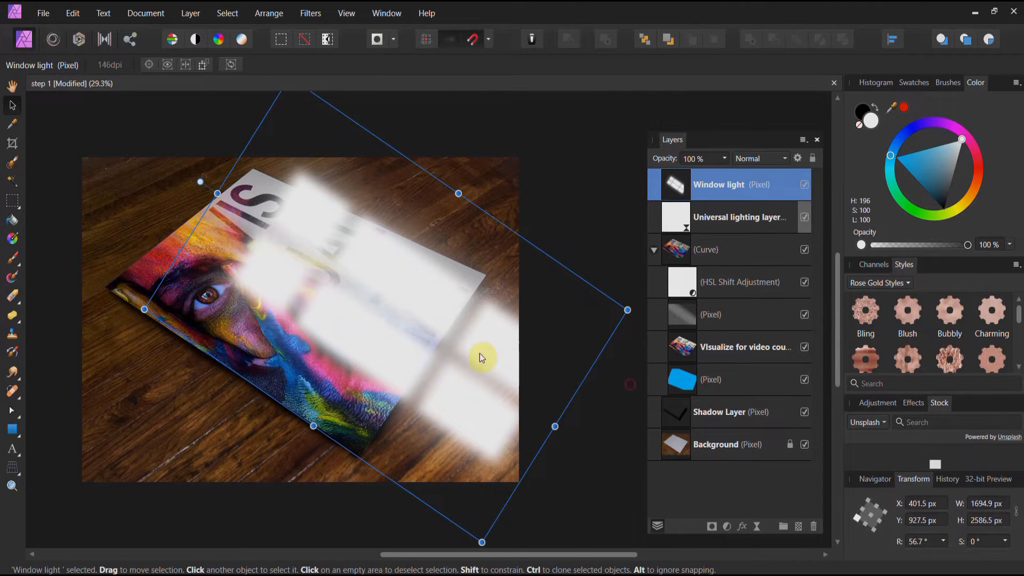
left_click_drag(480, 358, 359, 345)
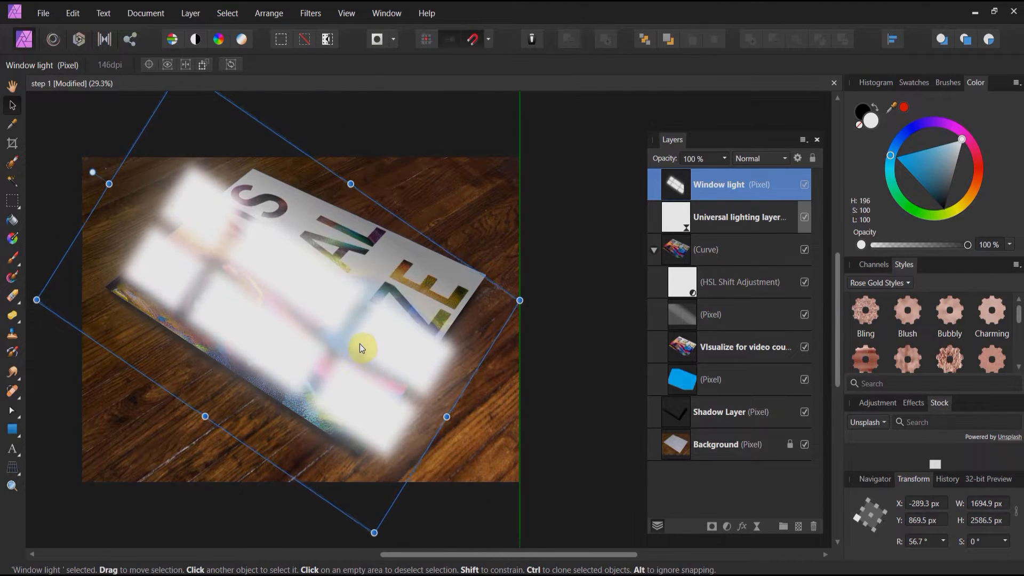
left_click_drag(362, 345, 206, 271)
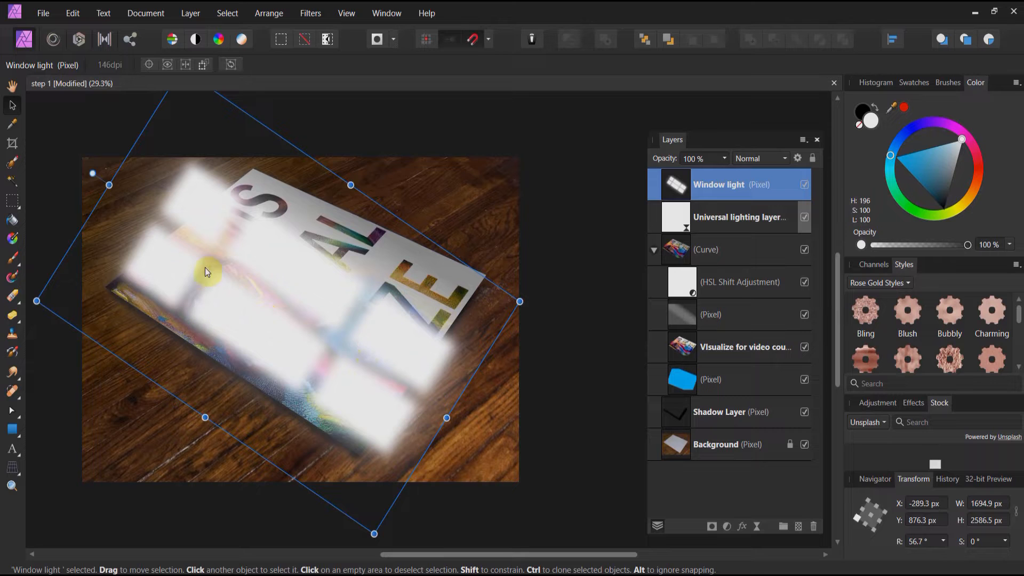
left_click_drag(220, 275, 134, 204)
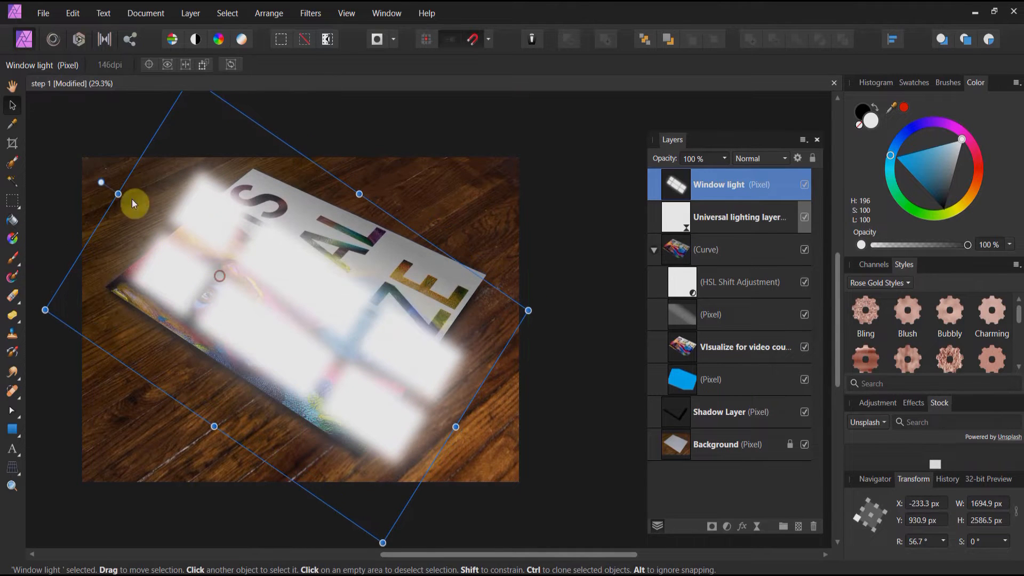
left_click_drag(134, 203, 108, 181)
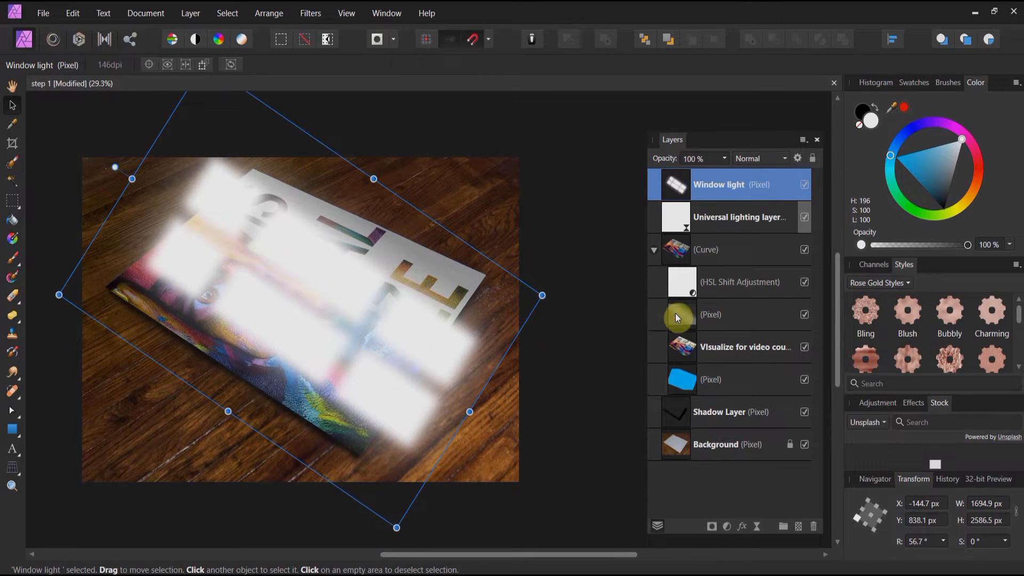
- Shift the streaks down and right and stretch them slightly taller
left_click(711, 314)
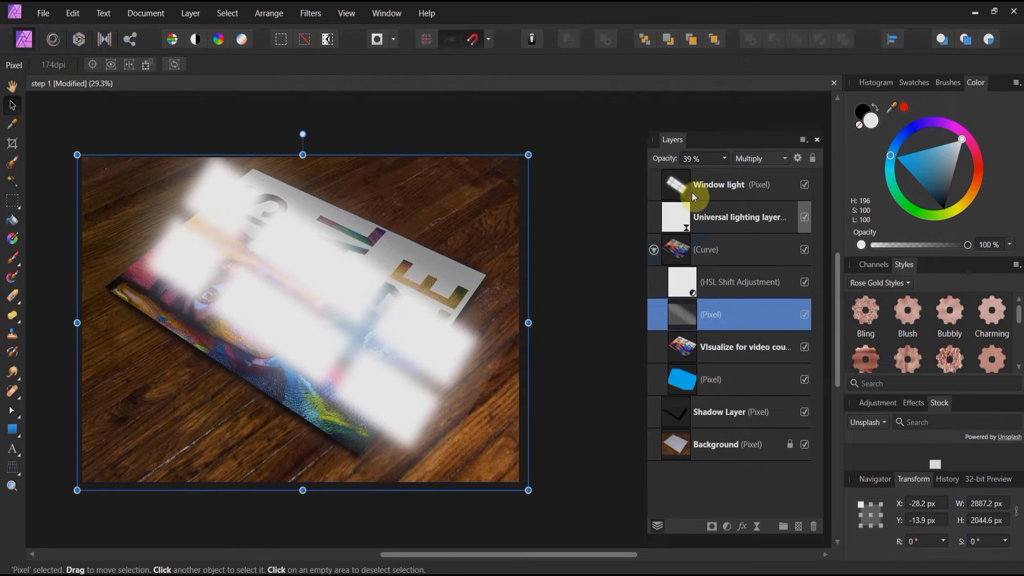
left_click(717, 184)
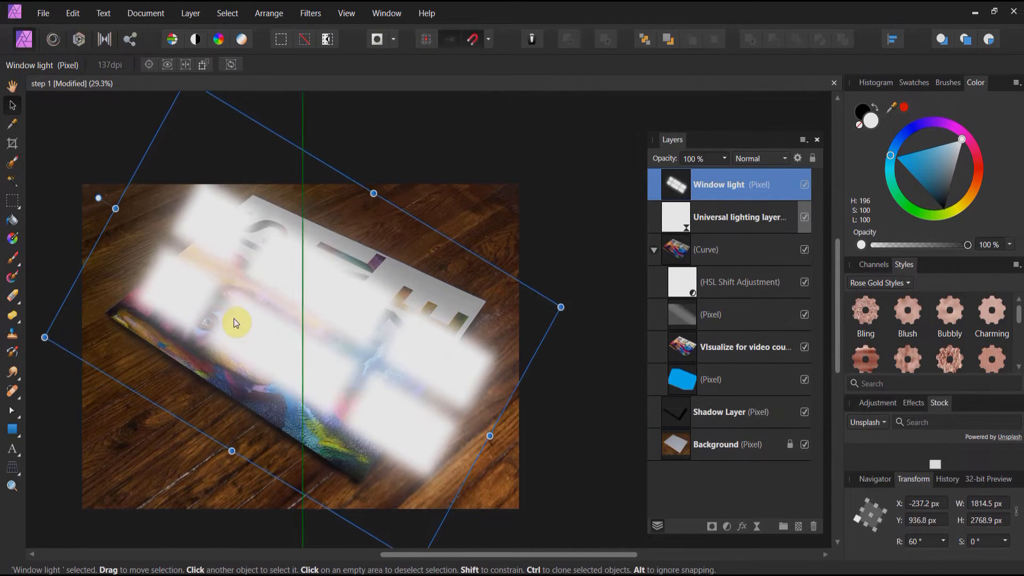
left_click_drag(235, 322, 243, 333)
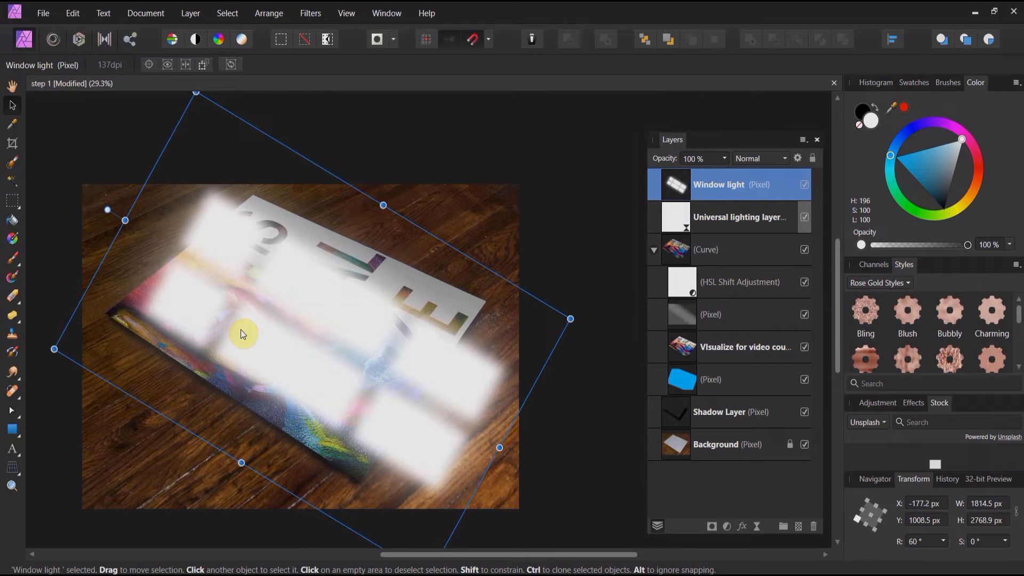
left_click_drag(242, 333, 143, 228)
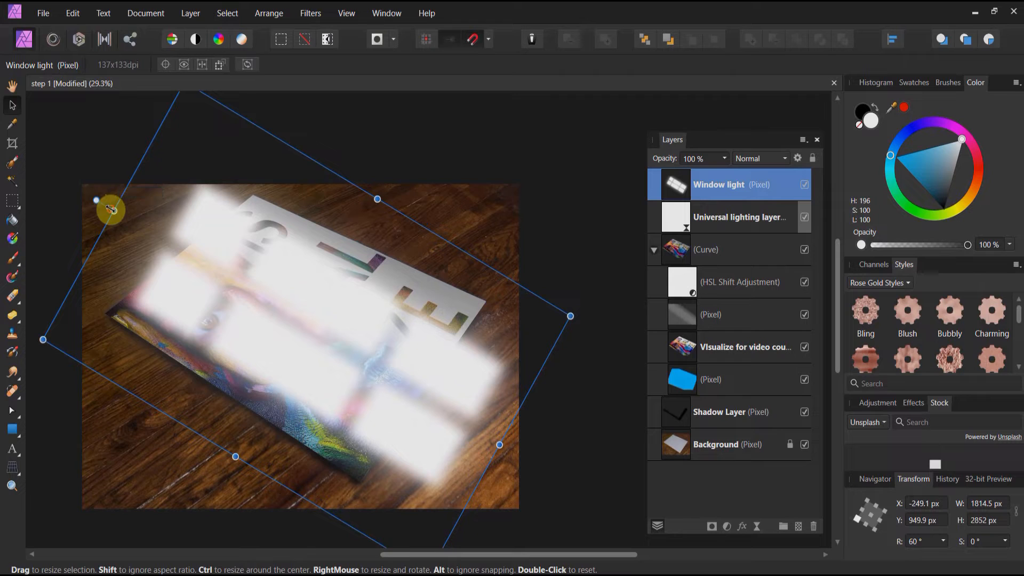
mouse_move(12, 449)
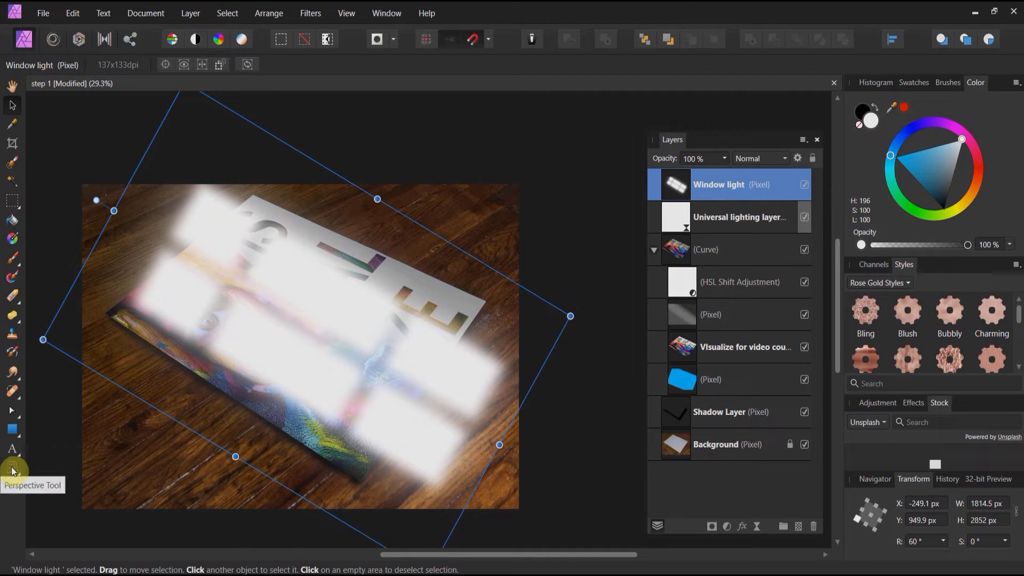
- Skew the Window light layer with the Perspective Tool so the streaks fan wider across the table
left_click(12, 470)
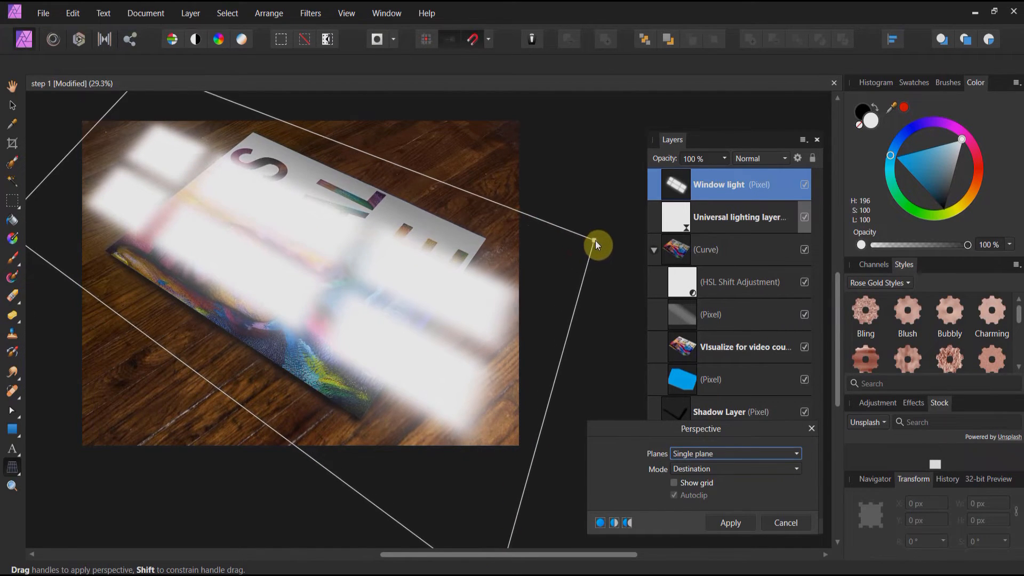
left_click_drag(597, 245, 637, 246)
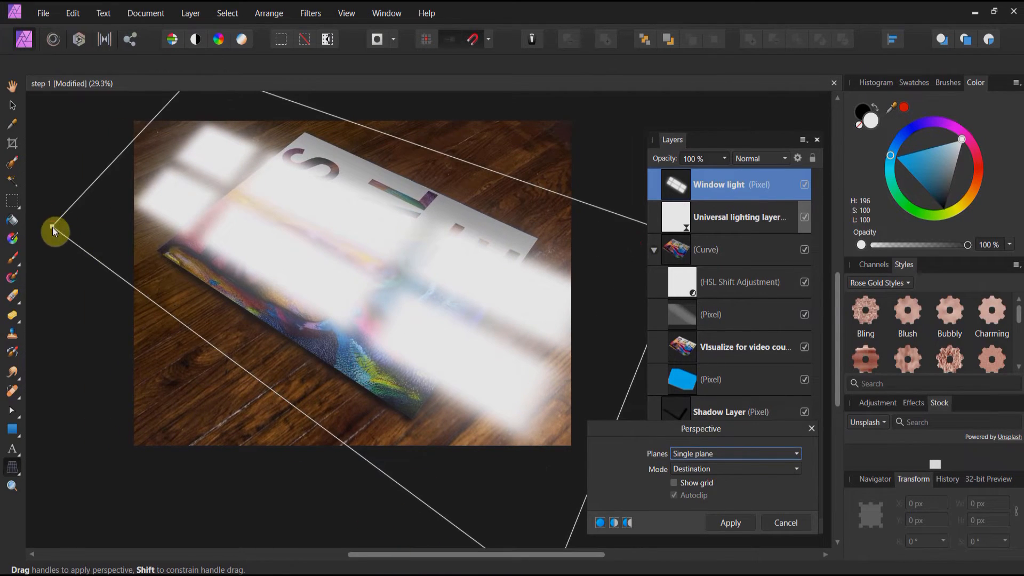
left_click_drag(53, 231, 62, 215)
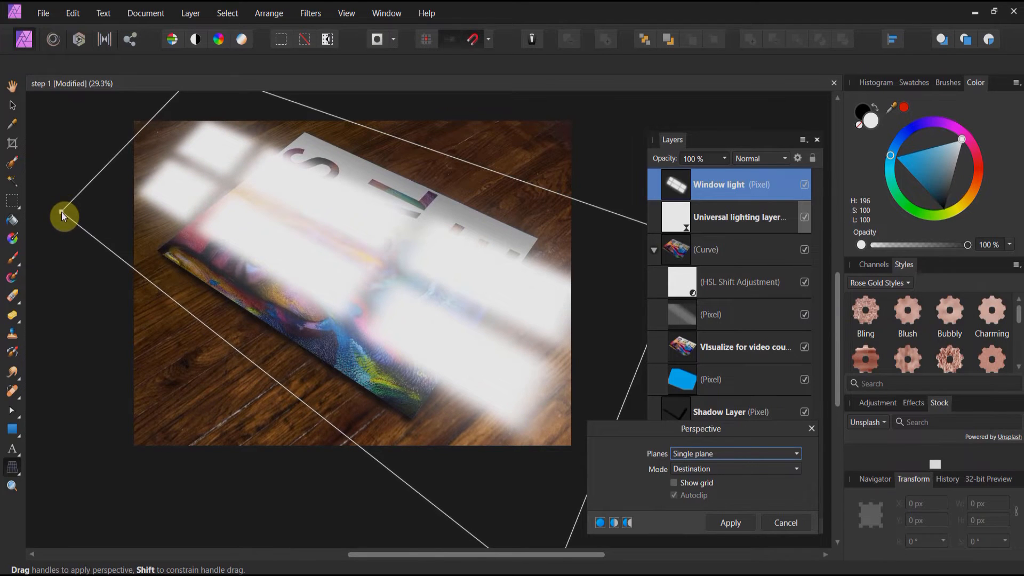
left_click_drag(64, 215, 391, 307)
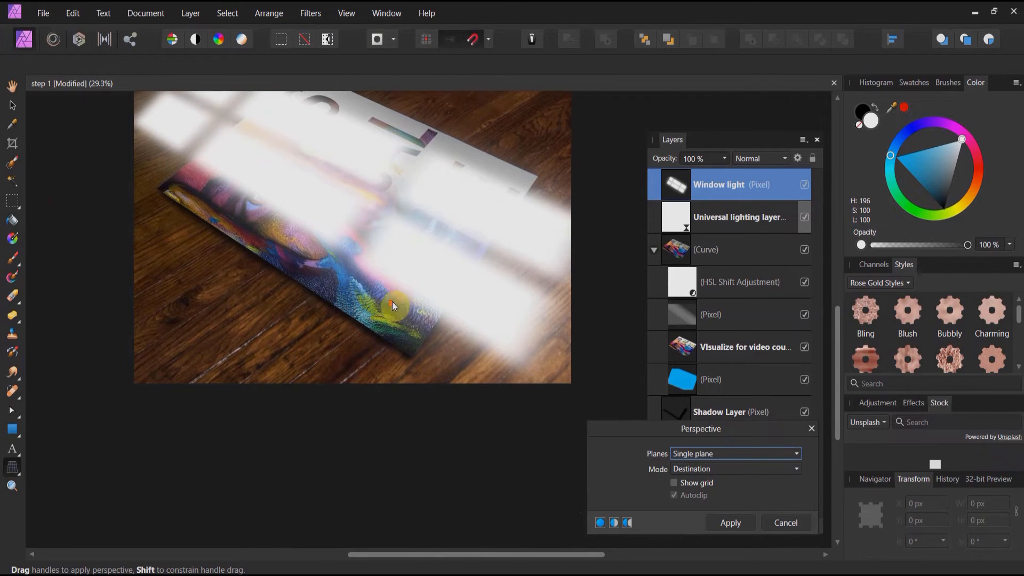
left_click_drag(394, 307, 544, 547)
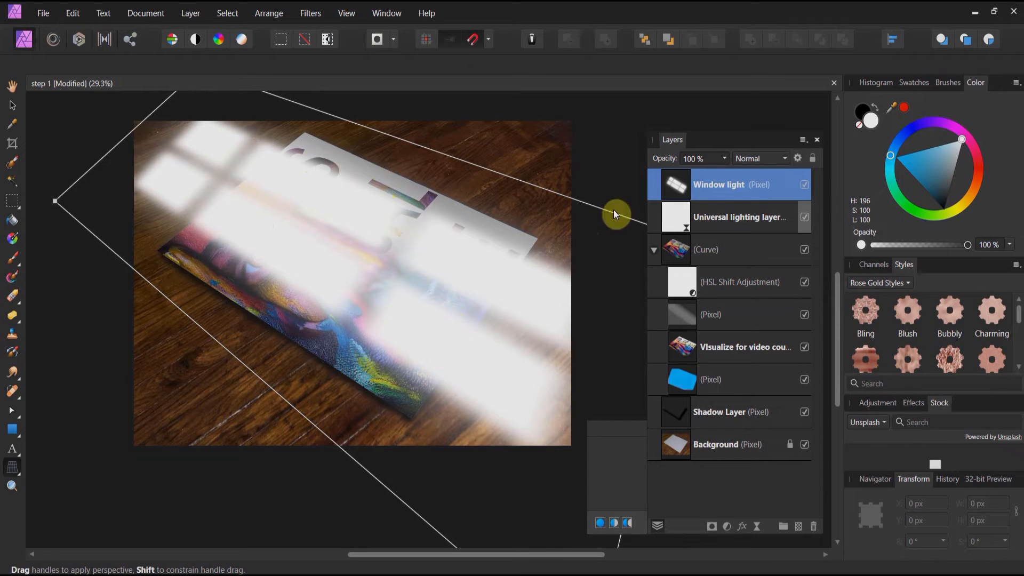
mouse_move(16, 117)
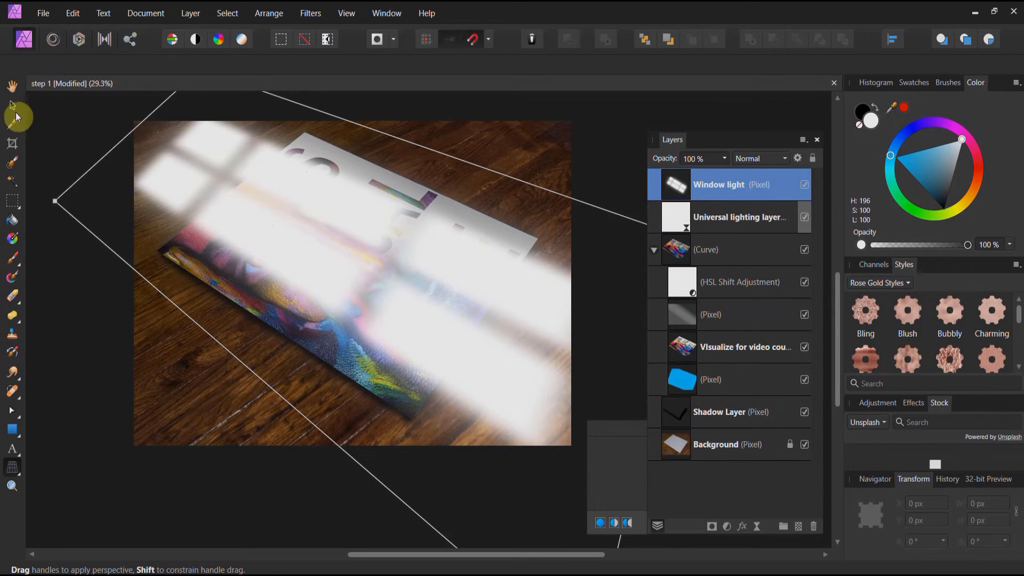
- Finish the perspective distortion and blend the Window light layer with Soft Light
left_click(10, 106)
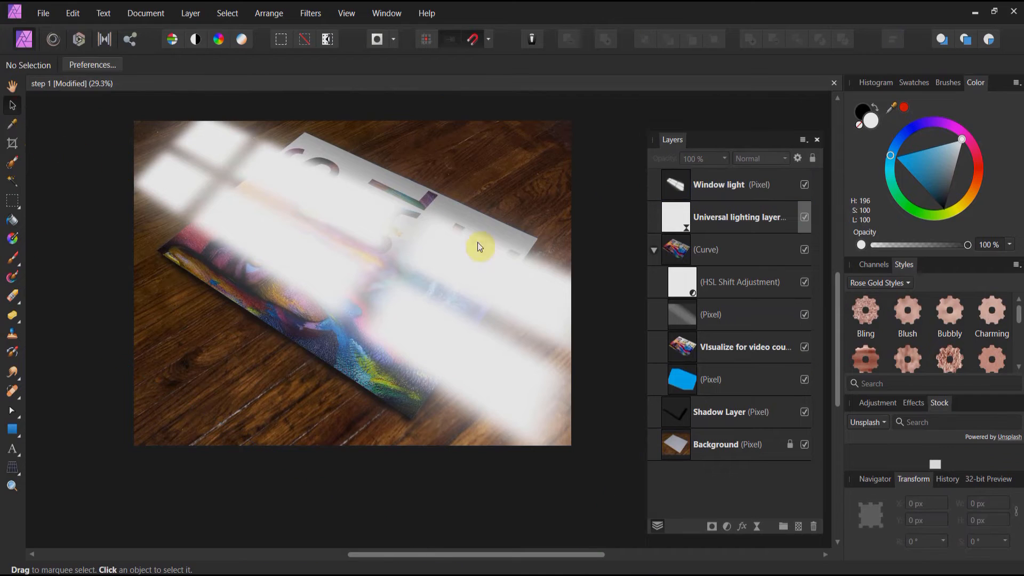
left_click(718, 184)
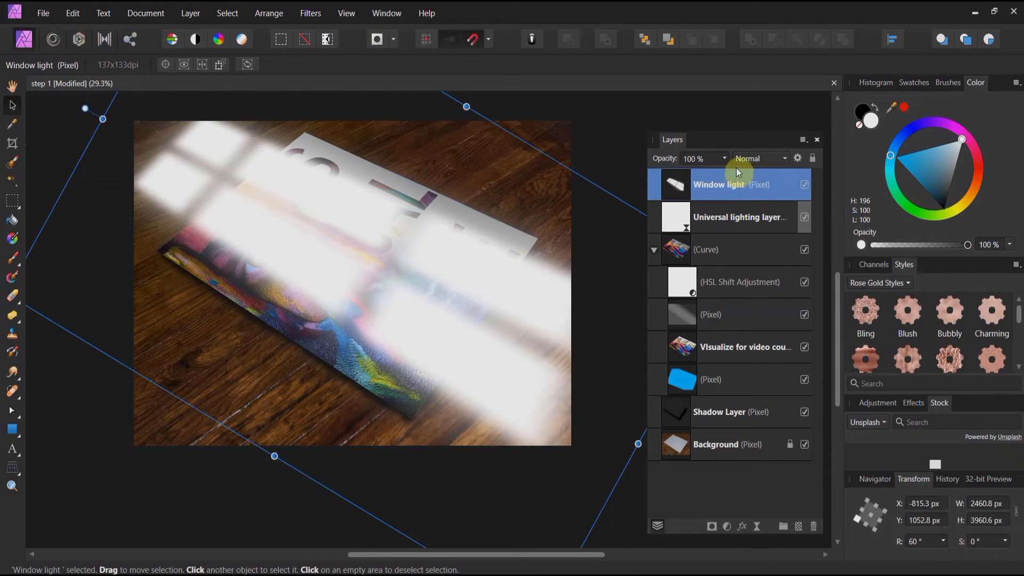
left_click(759, 158)
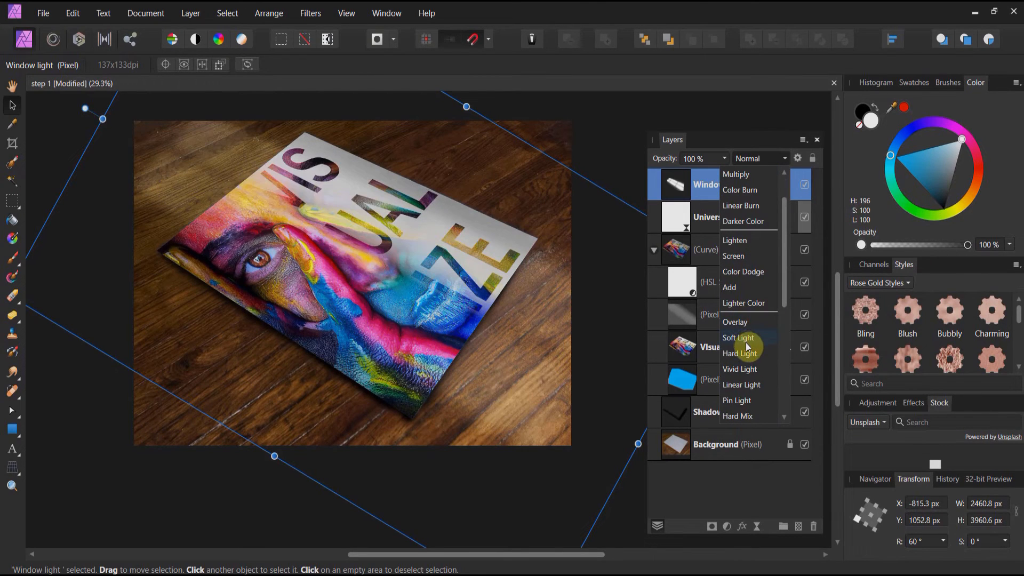
left_click(737, 338)
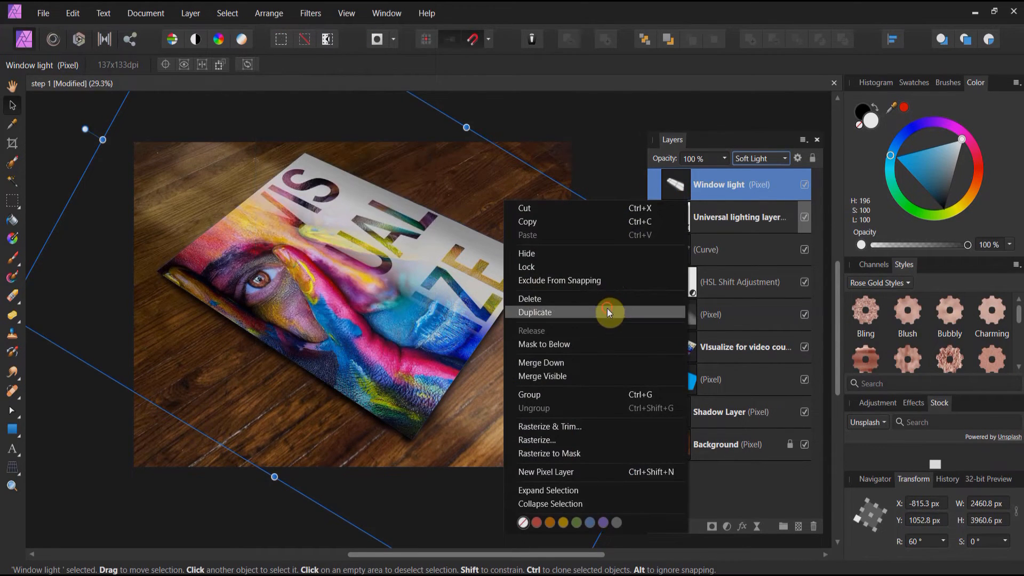
- Duplicate the Window light layer and lower the top copy to about 75% opacity
left_click(534, 311)
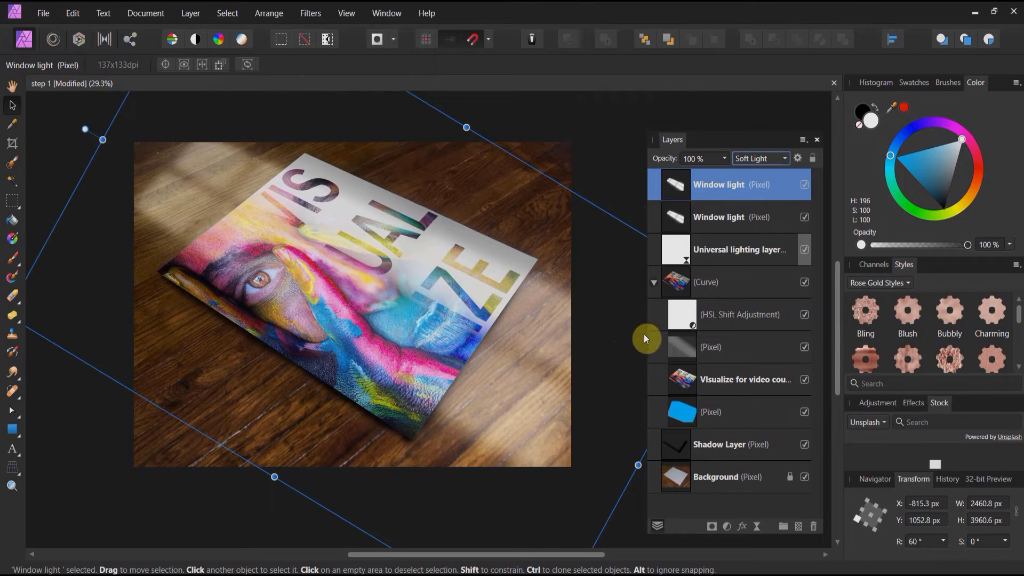
mouse_move(716, 204)
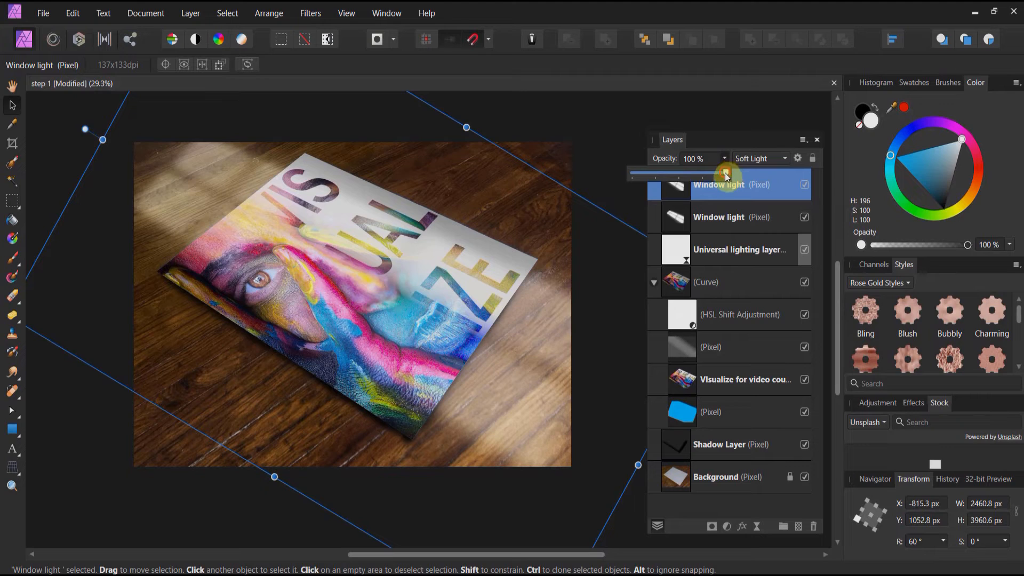
left_click_drag(725, 175, 701, 175)
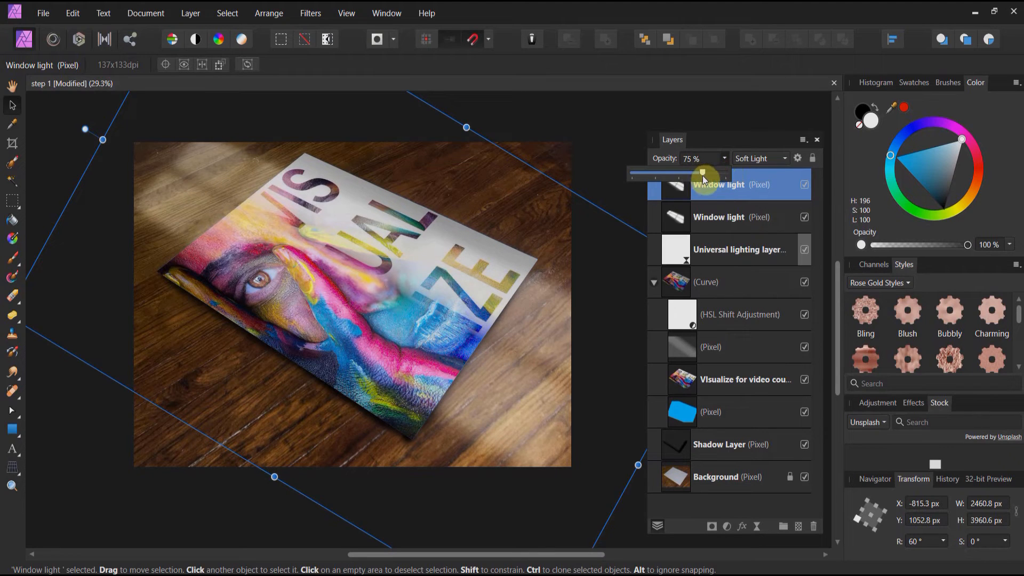
left_click_drag(701, 171, 715, 170)
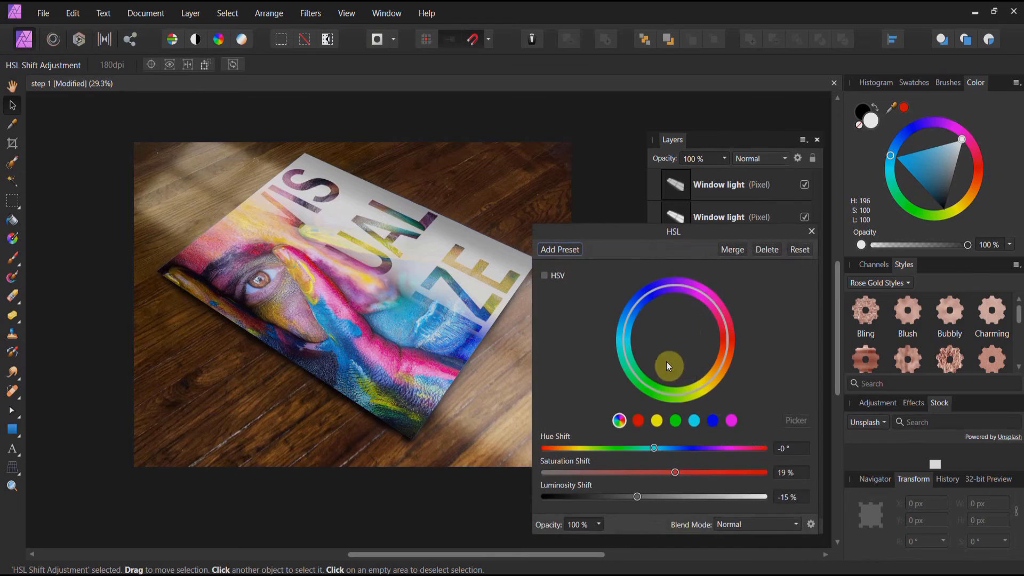
- Set the HSL adjustment to 23% saturation shift and -19% luminosity shift, then close its settings
left_click_drag(674, 473, 666, 472)
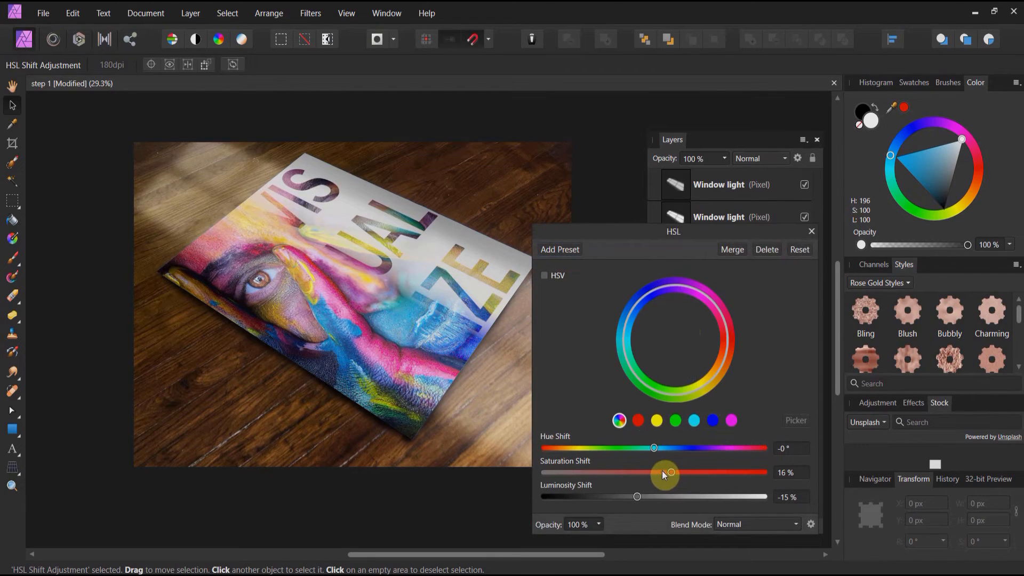
left_click_drag(665, 473, 669, 473)
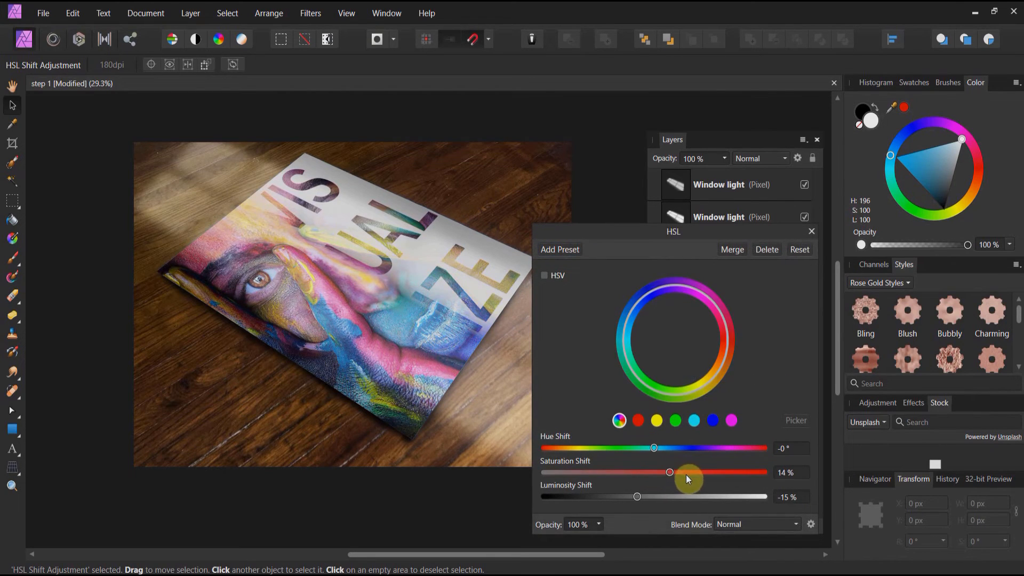
left_click_drag(670, 473, 692, 473)
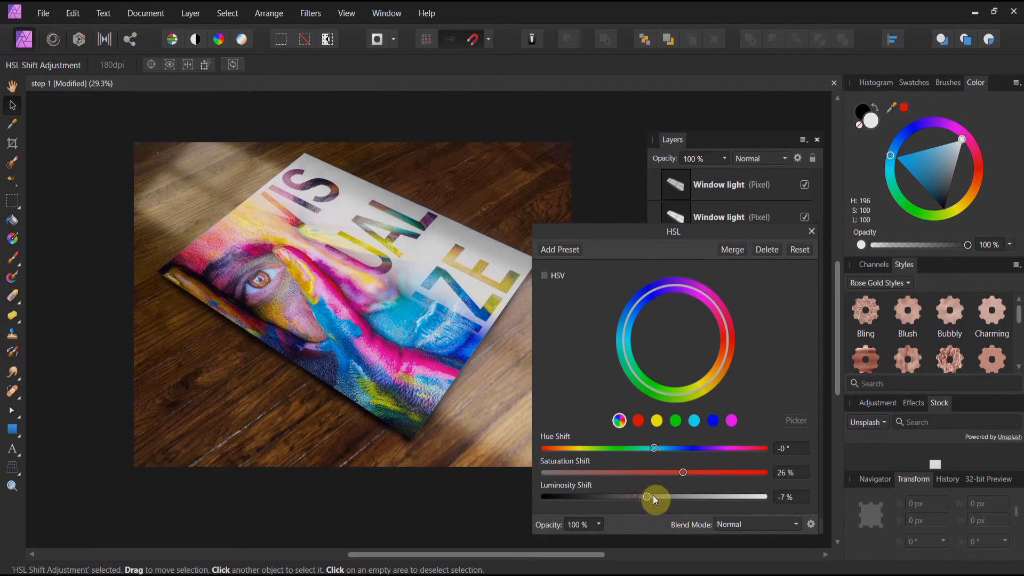
left_click_drag(652, 495, 627, 496)
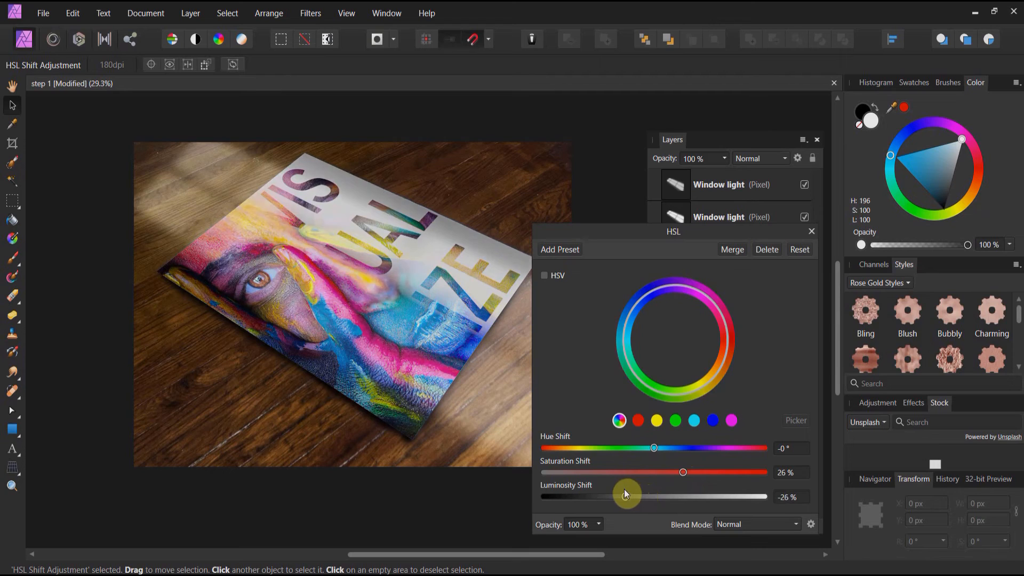
left_click_drag(627, 494, 618, 494)
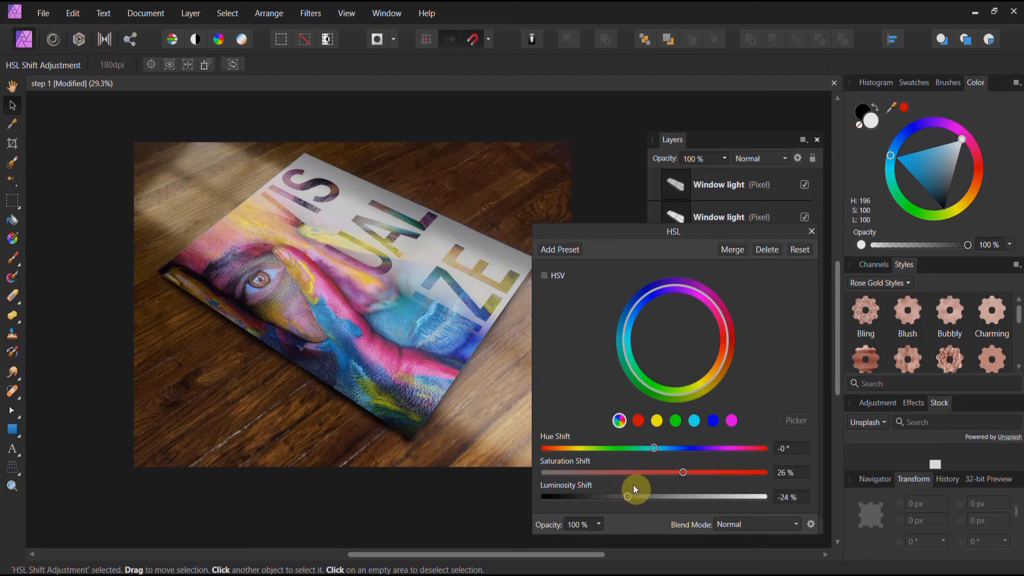
left_click_drag(627, 496, 633, 496)
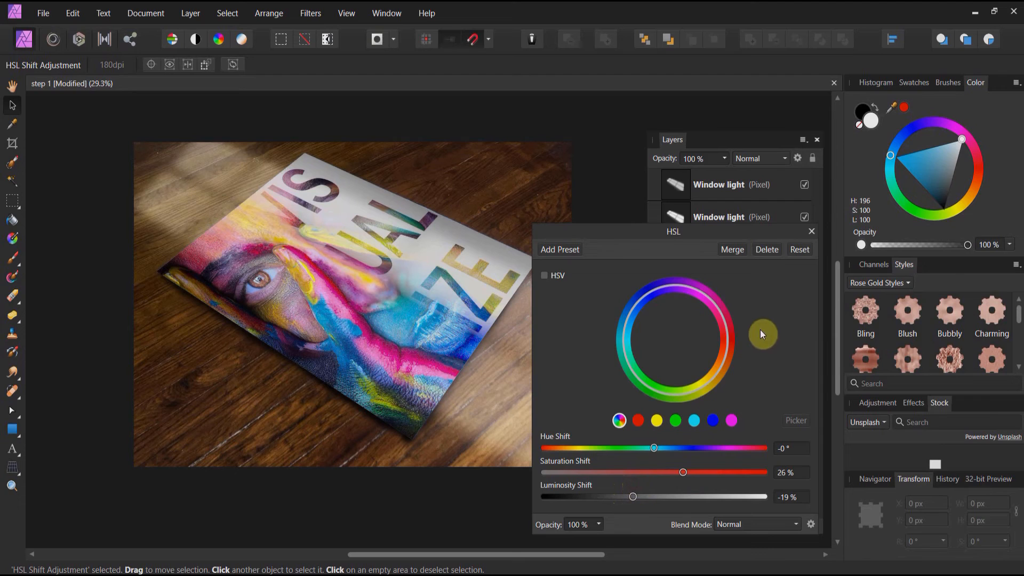
left_click_drag(683, 471, 686, 472)
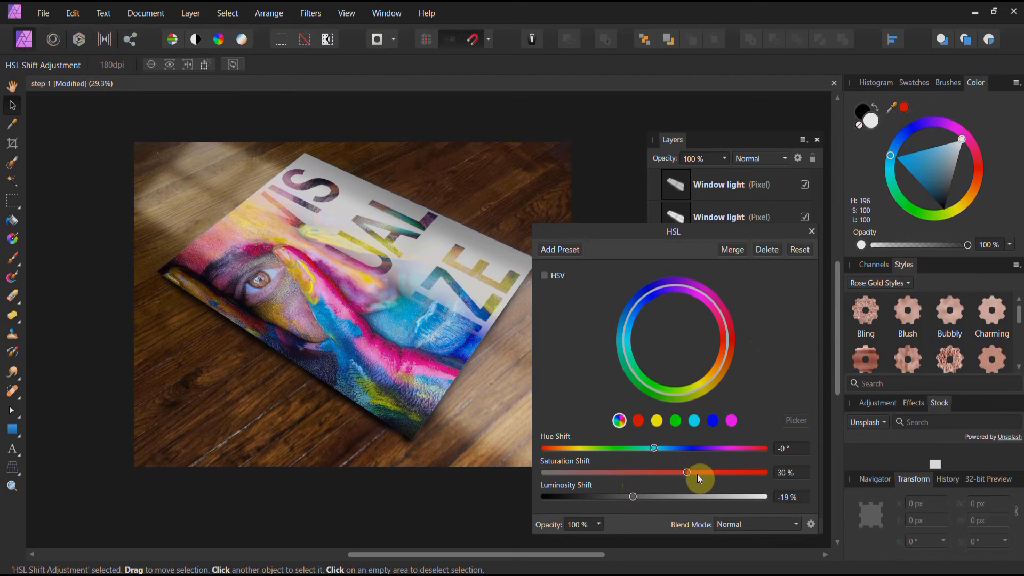
left_click_drag(685, 473, 673, 472)
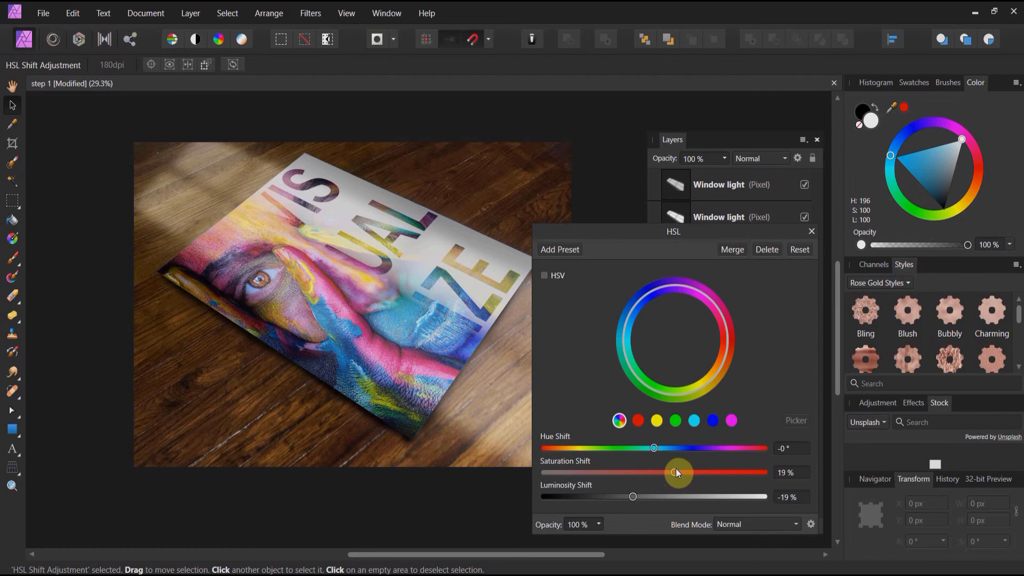
left_click_drag(678, 473, 679, 472)
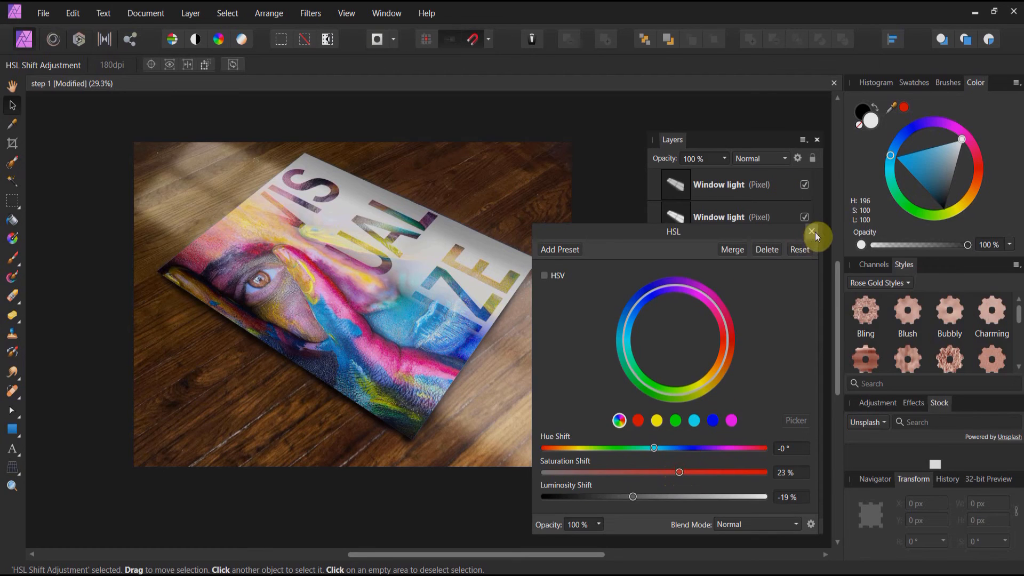
left_click(812, 233)
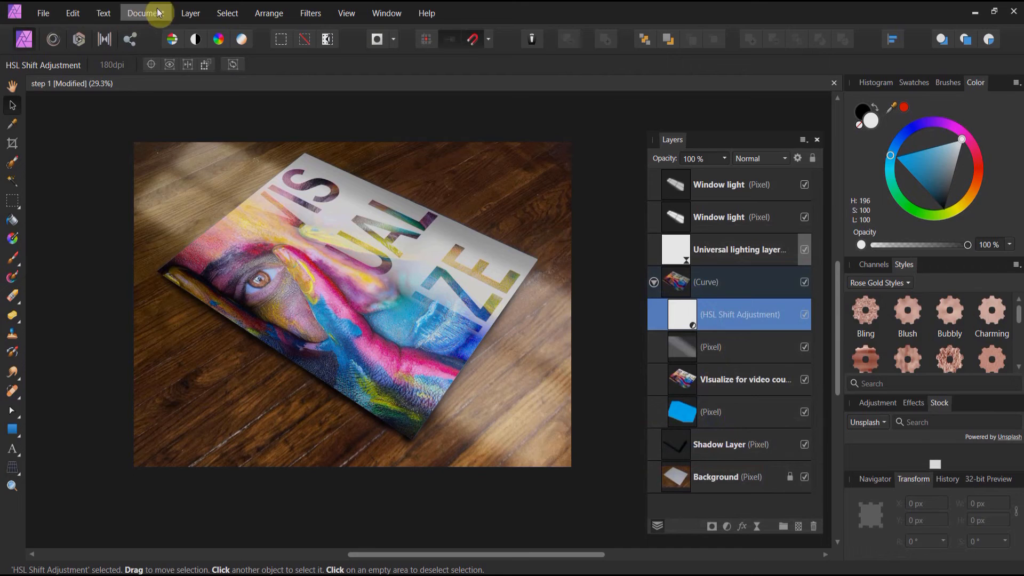
- Add a live Vignette filter layer with exposure about -2.5 and scale 186% to darken the edges
left_click(190, 13)
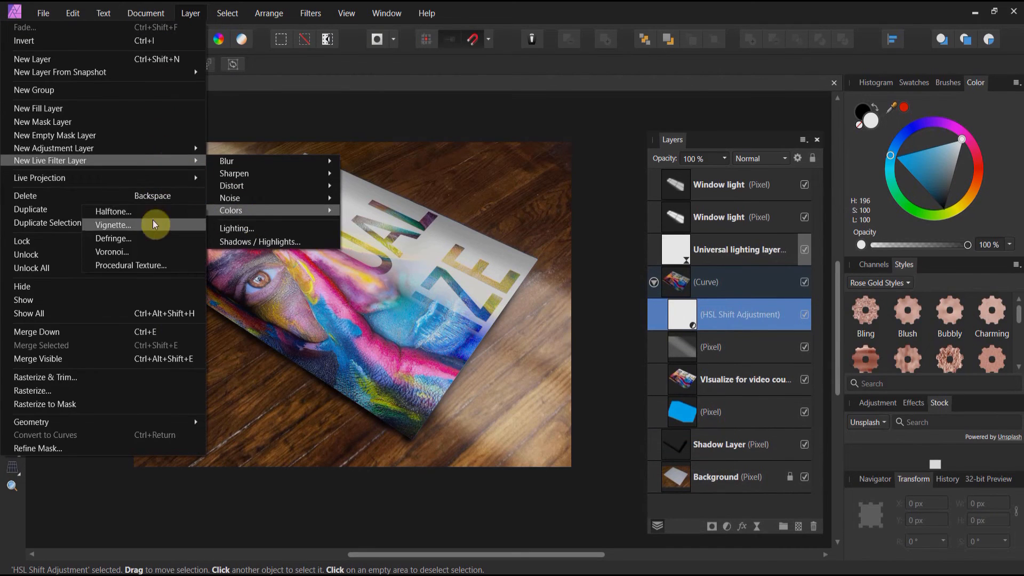
left_click(112, 225)
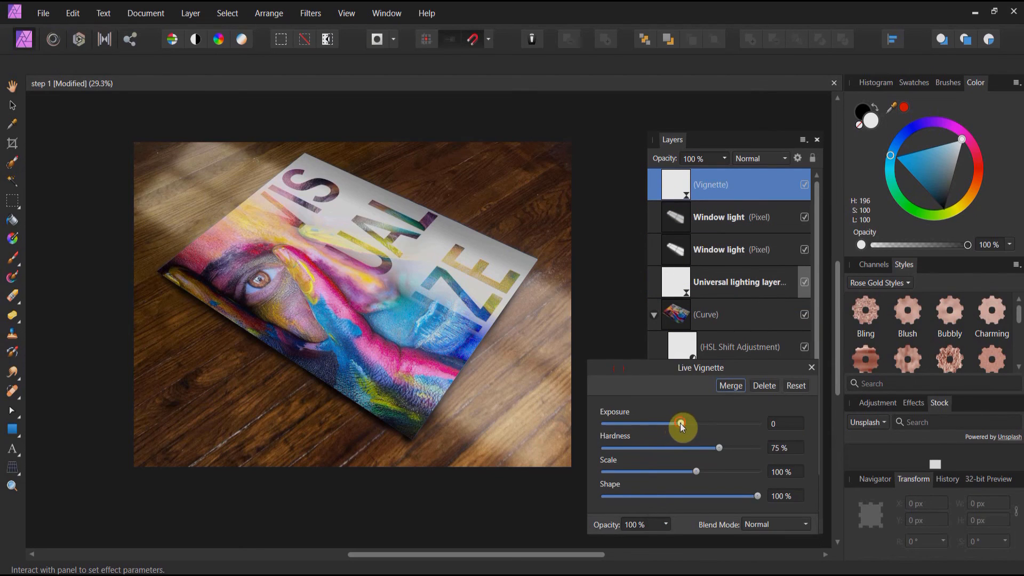
left_click_drag(681, 425, 648, 425)
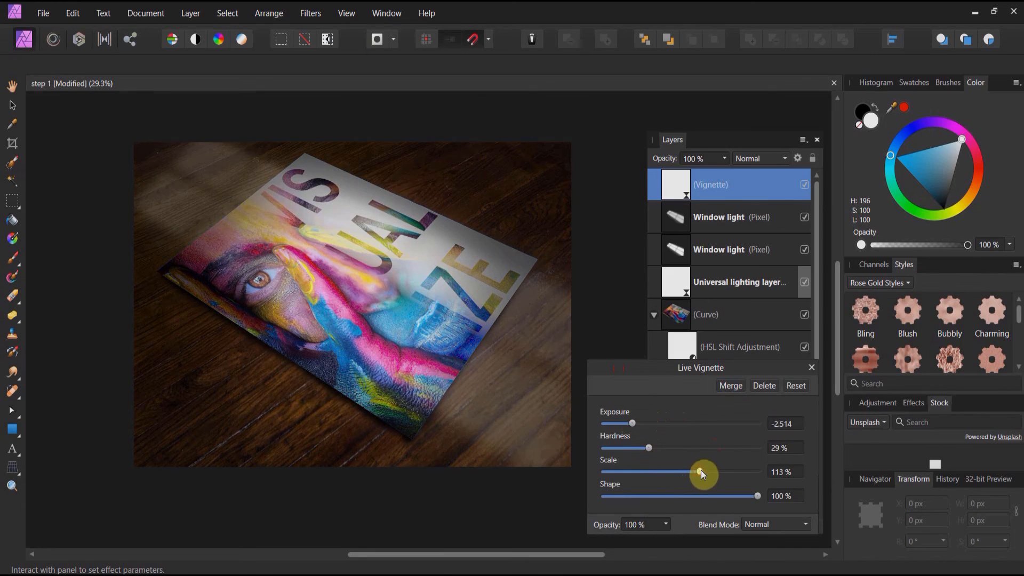
left_click_drag(702, 471, 725, 471)
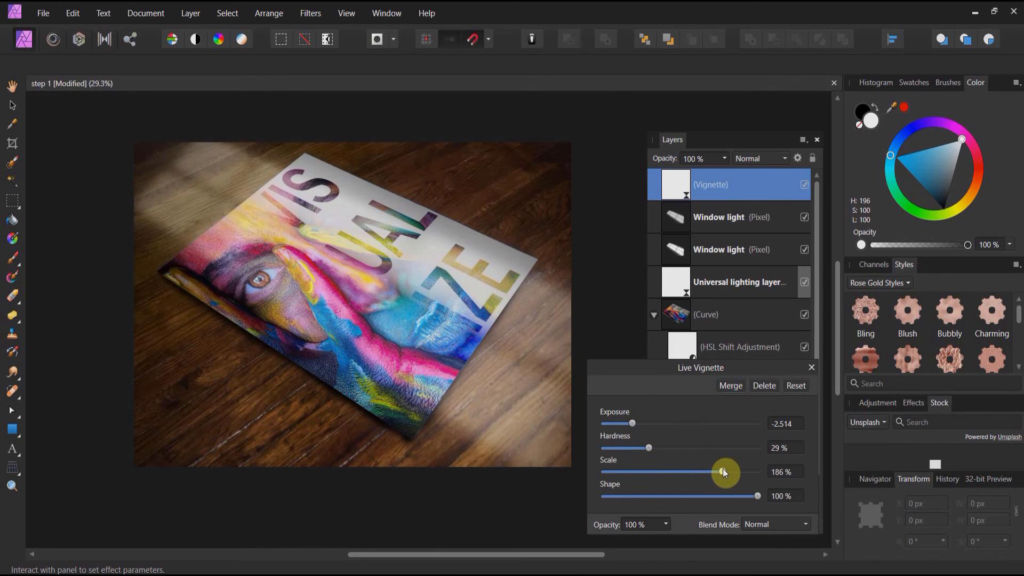
left_click_drag(723, 471, 722, 472)
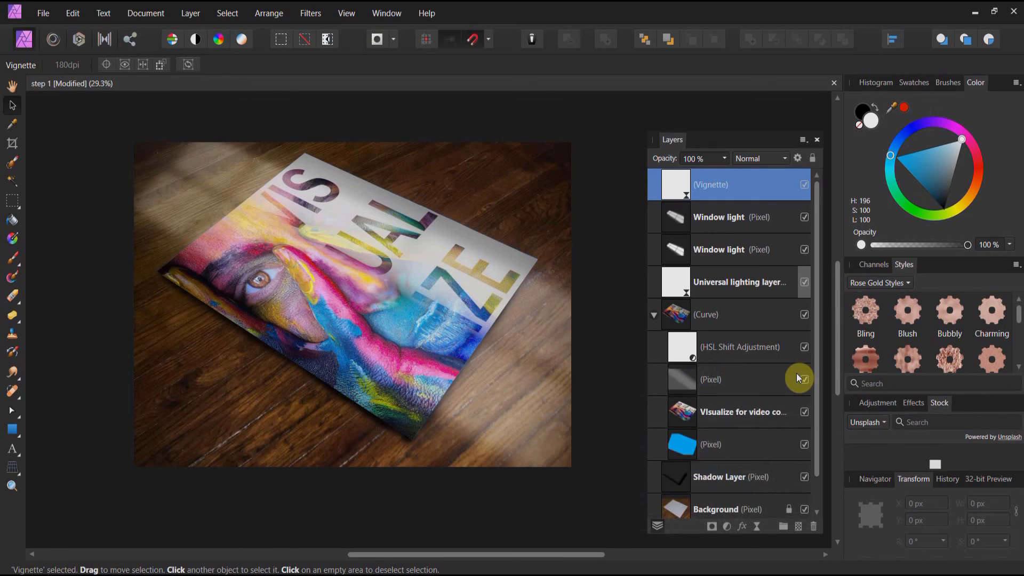
mouse_move(770, 381)
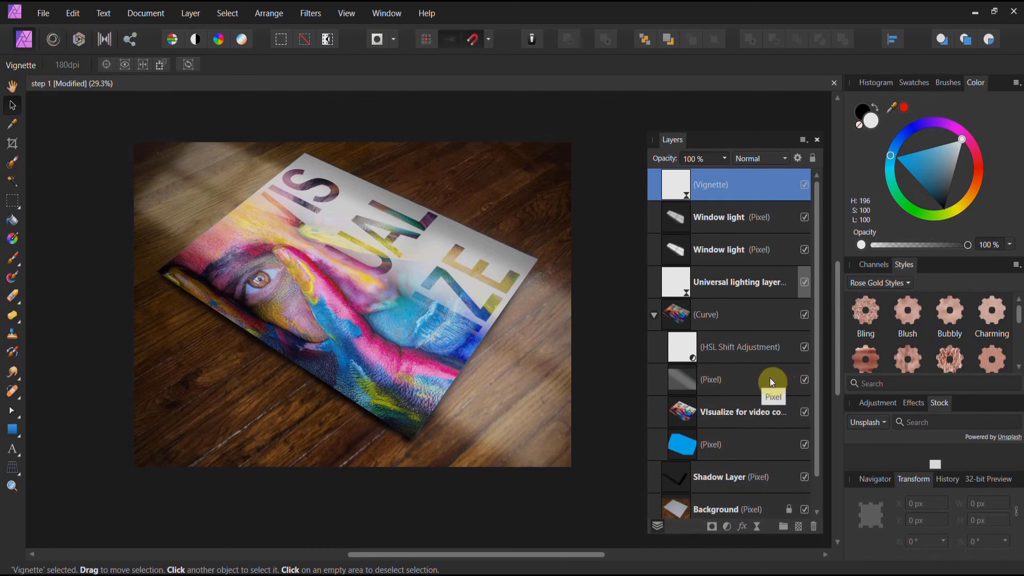
mouse_move(583, 337)
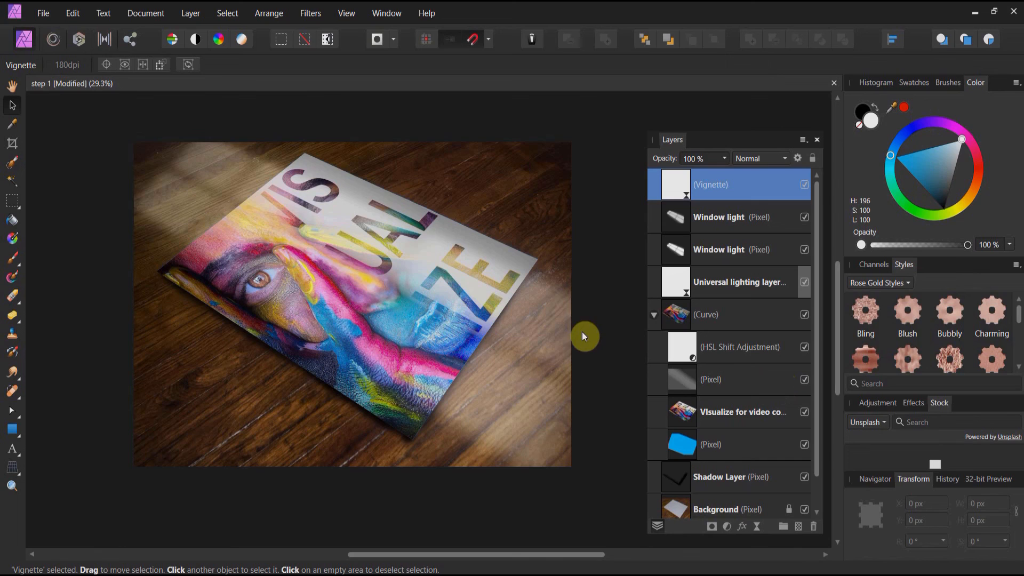
mouse_move(301, 233)
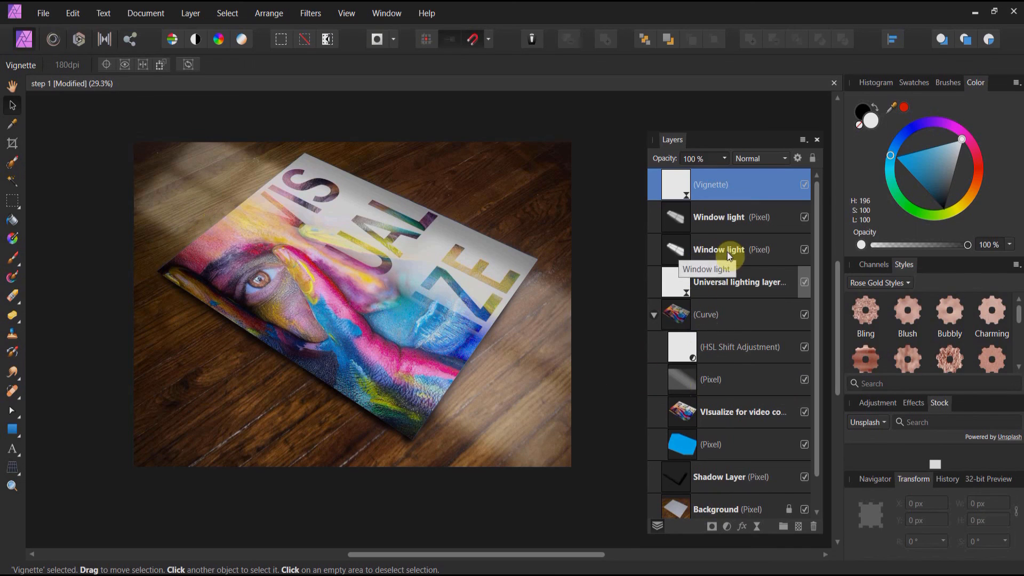
left_click(718, 249)
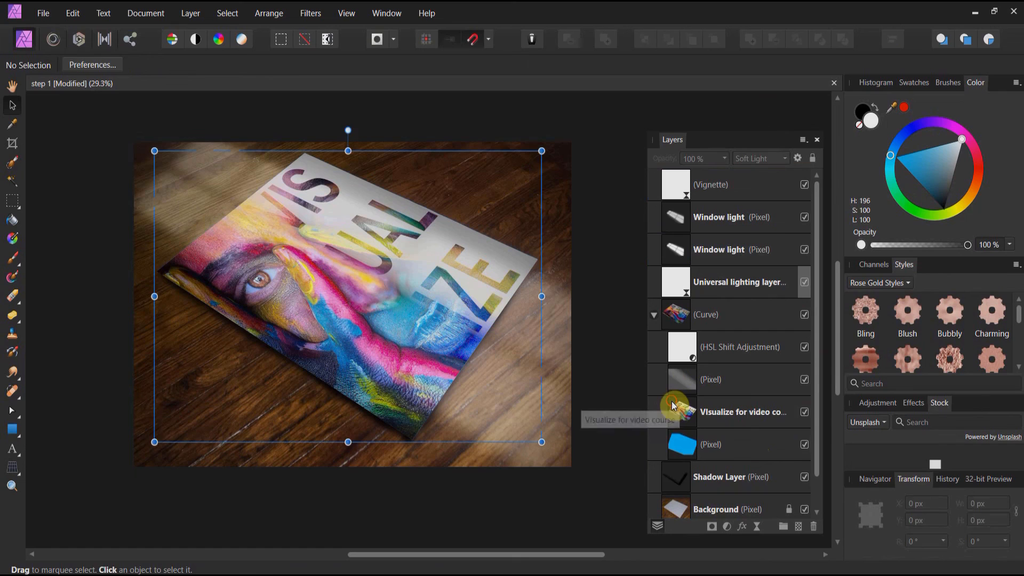
left_click(741, 412)
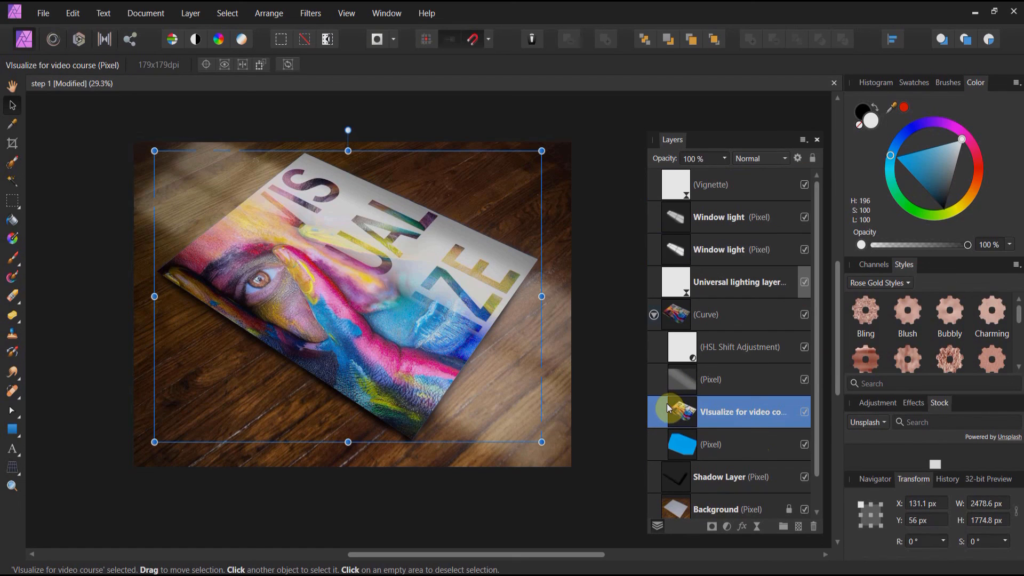
mouse_move(650, 398)
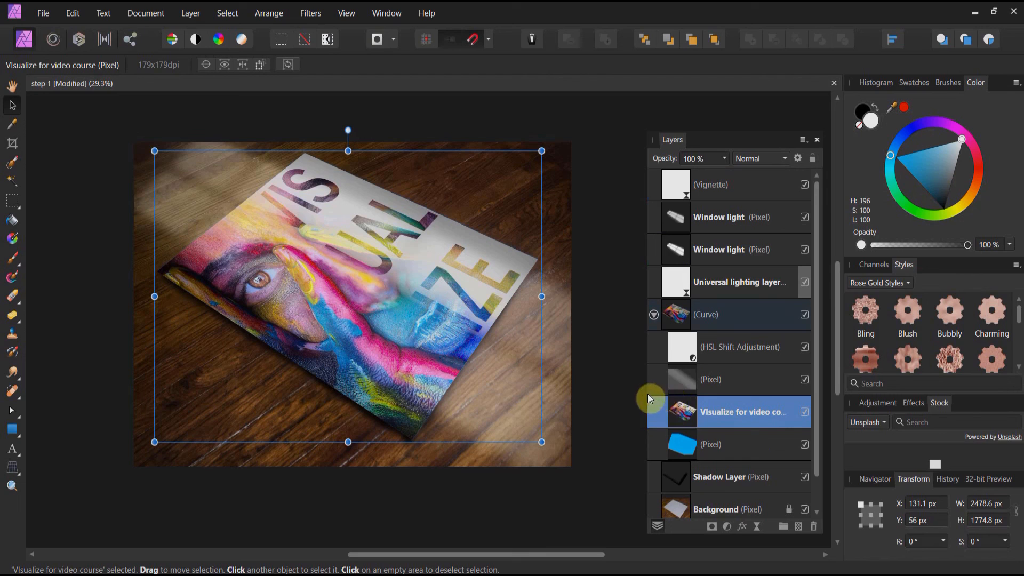
left_click(718, 217)
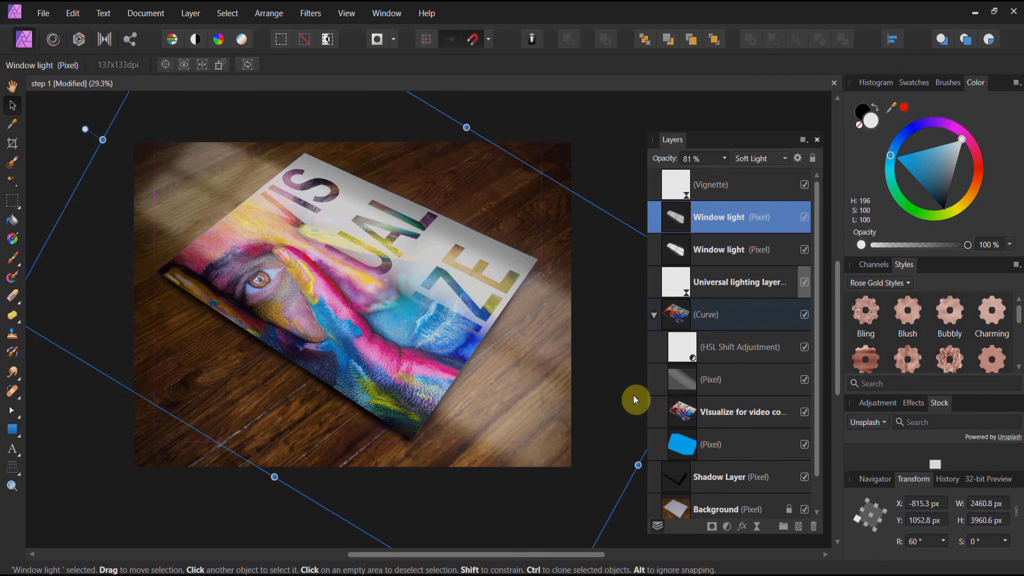